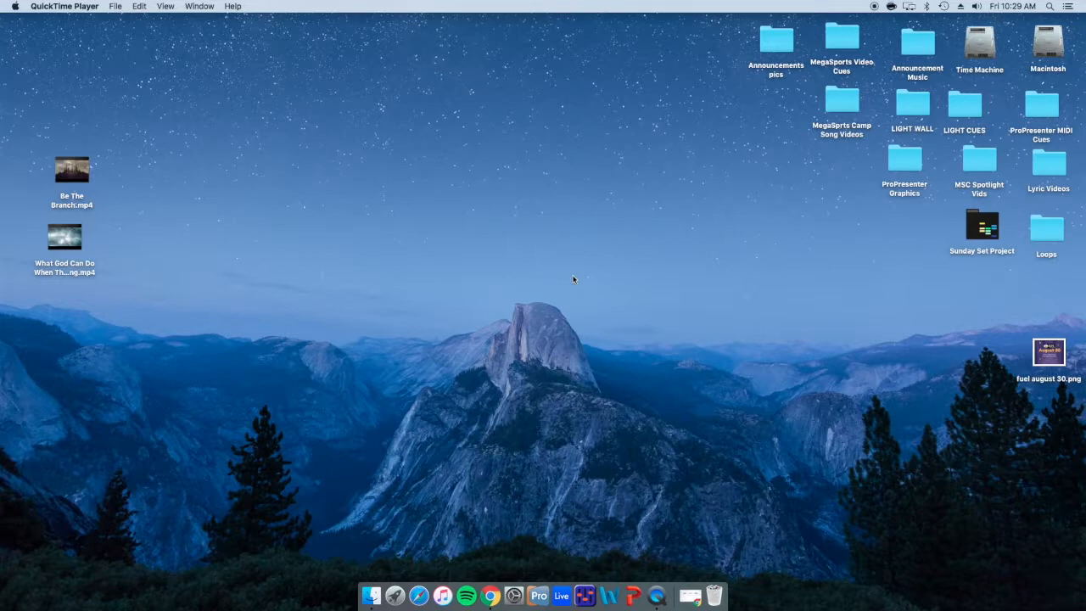
pyautogui.moveTo(597, 286)
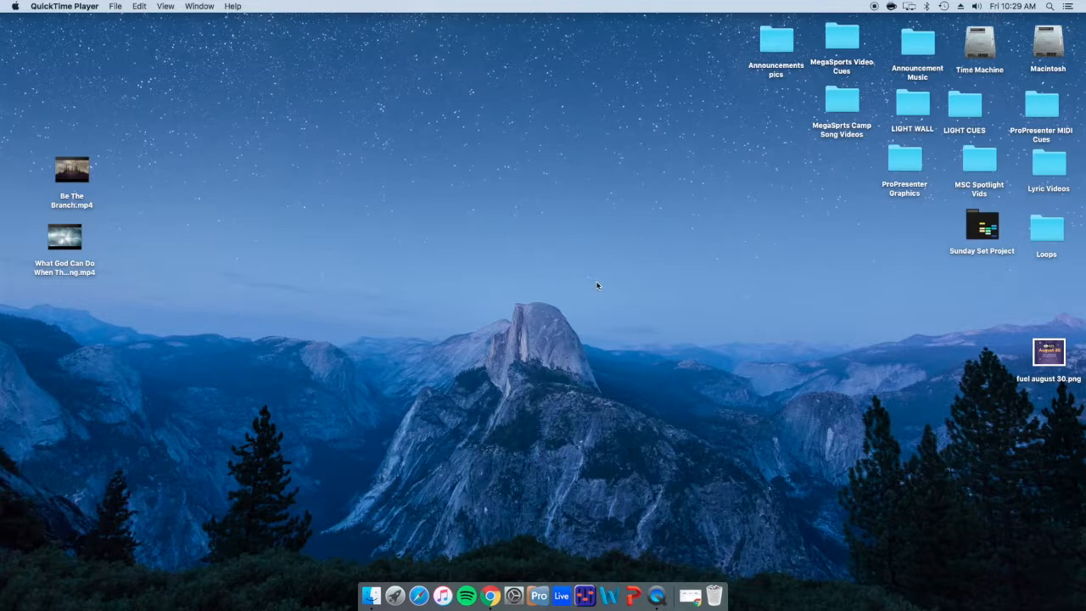
# Step: Launch Sunday LIGHTS.als from the Sunday Set Project folder, then close that Finder window
pyautogui.click(982, 225)
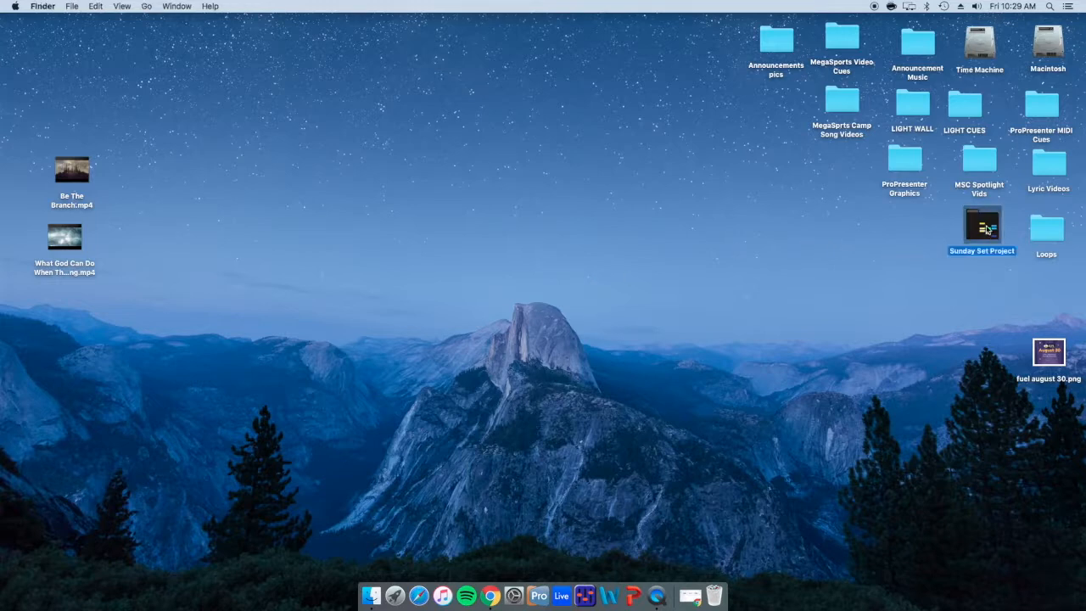
pyautogui.doubleClick(982, 224)
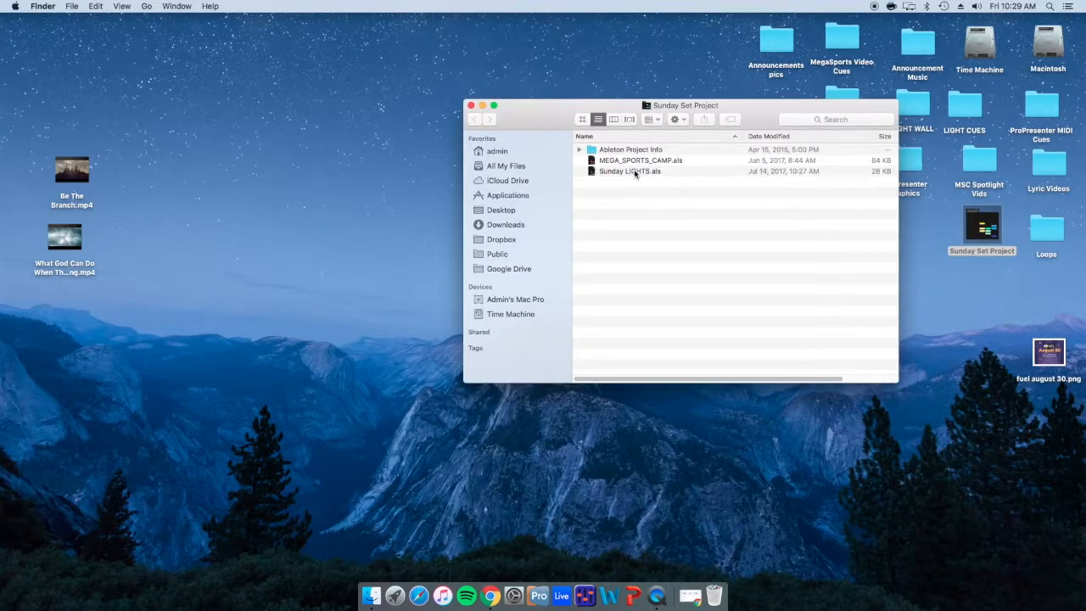
pyautogui.click(629, 170)
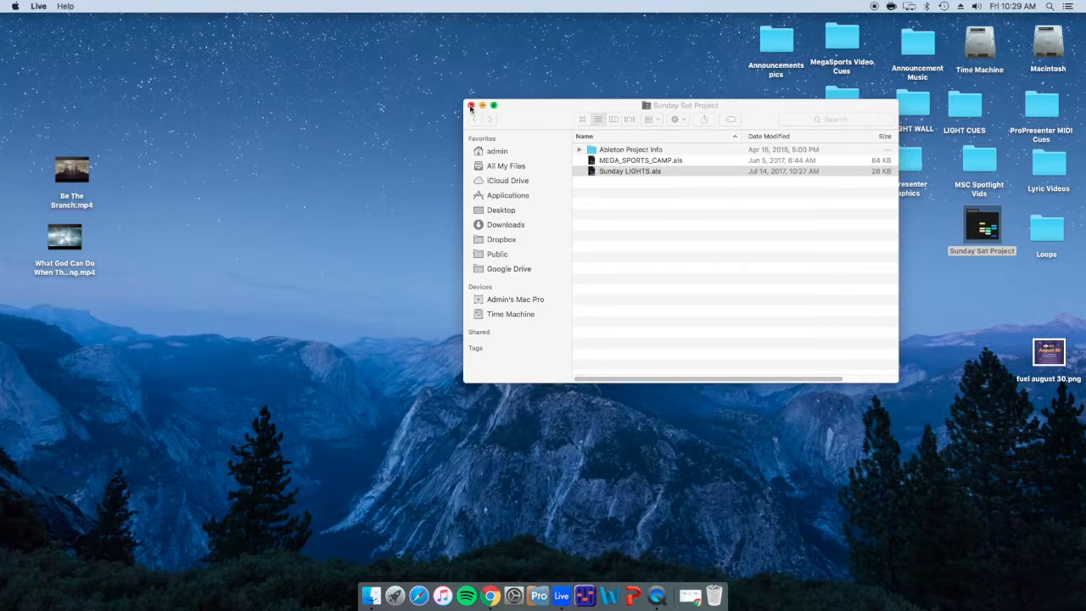
pyautogui.click(471, 105)
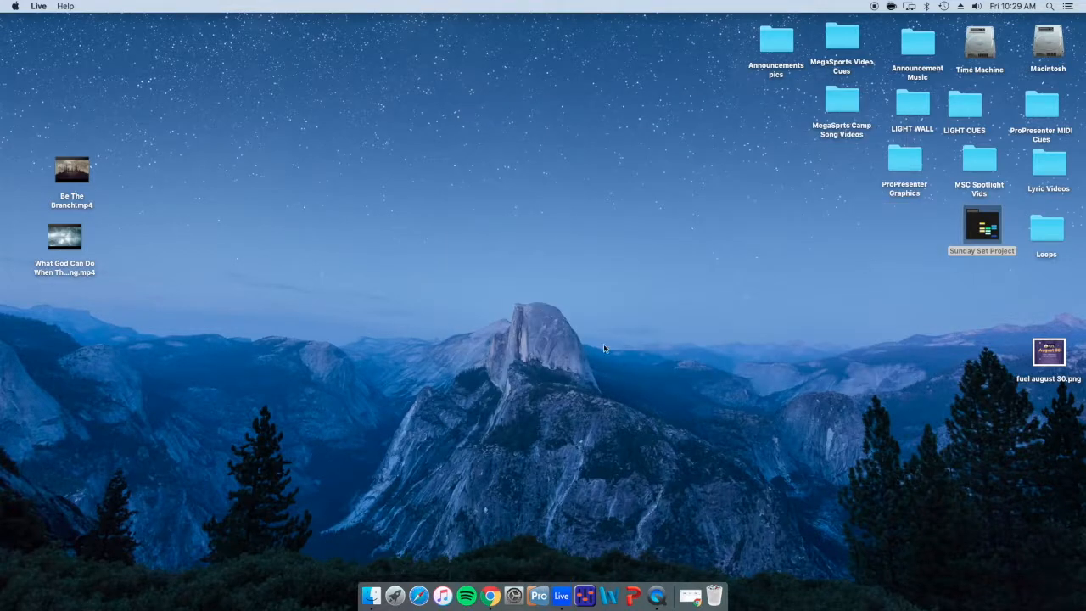
# Step: Let the Sunday LIGHTS set finish loading, then switch to ProPresenter 6 from the Dock
pyautogui.click(561, 595)
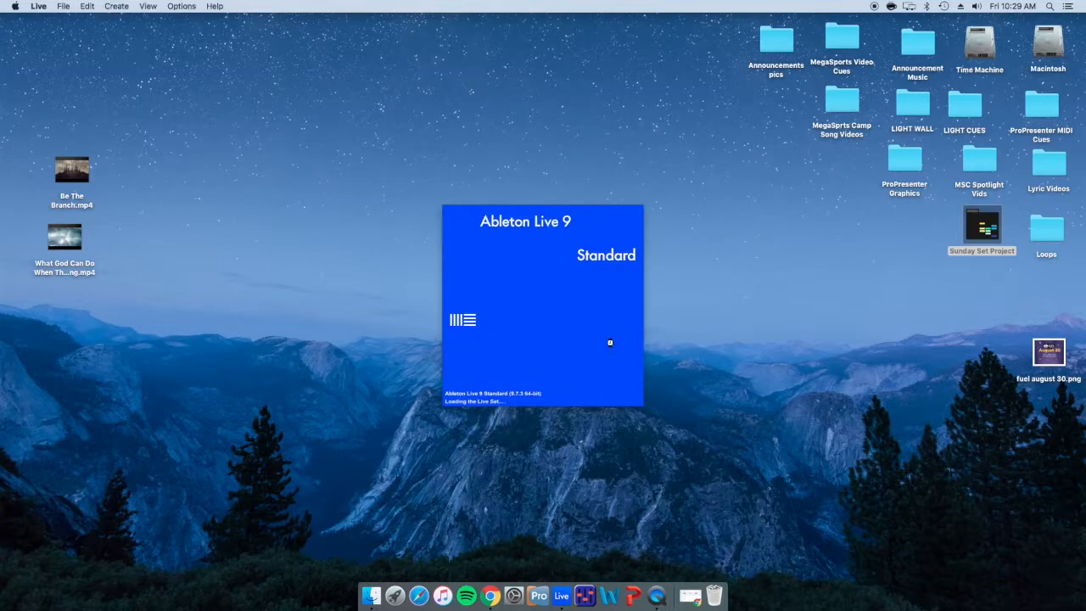
pyautogui.moveTo(509, 537)
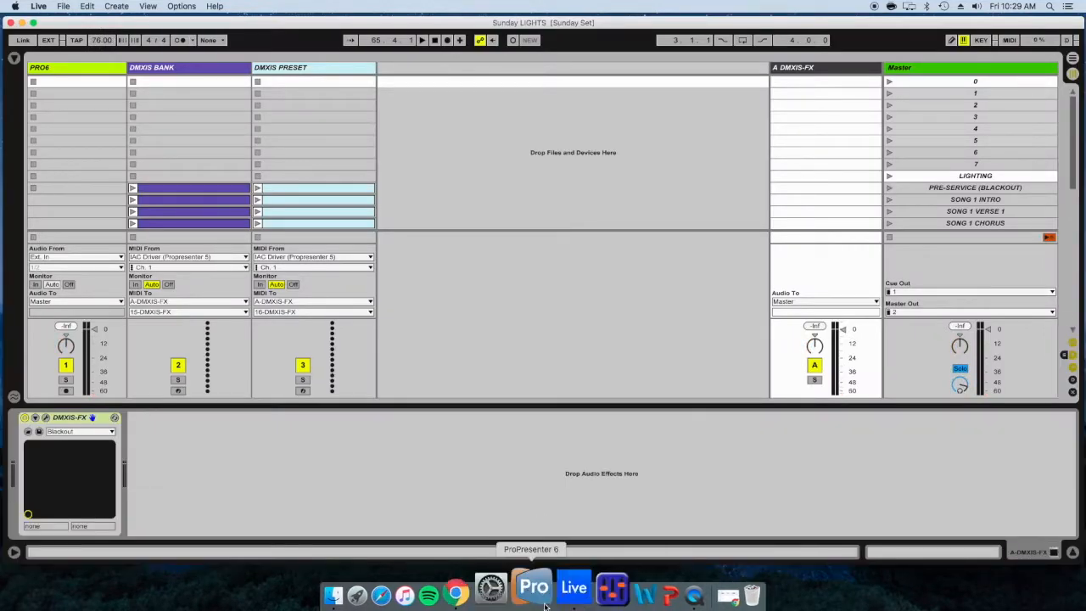
pyautogui.click(532, 586)
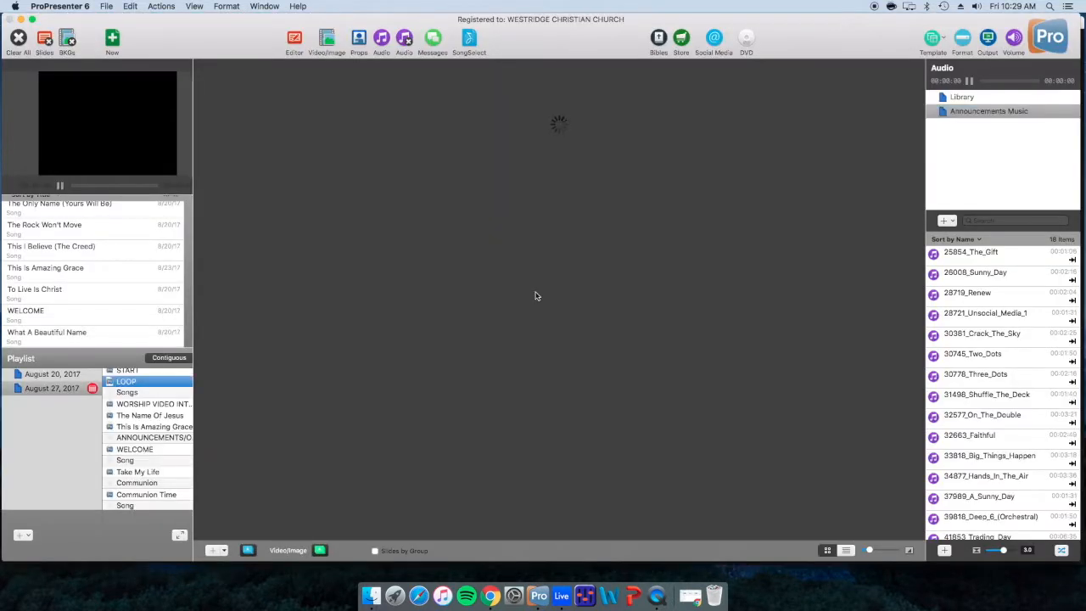
pyautogui.moveTo(433, 250)
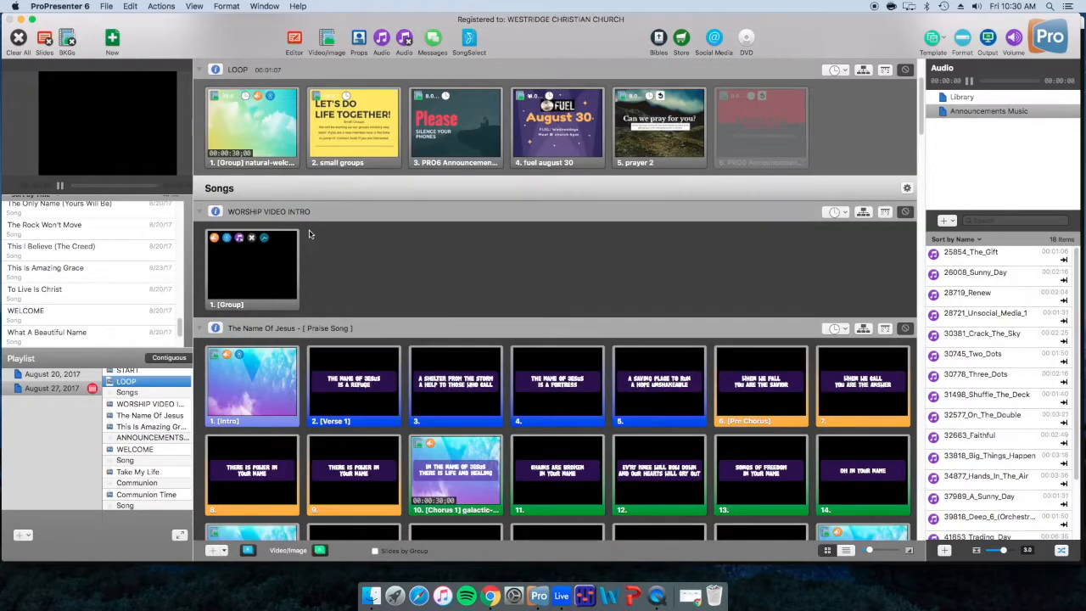
pyautogui.moveTo(246, 359)
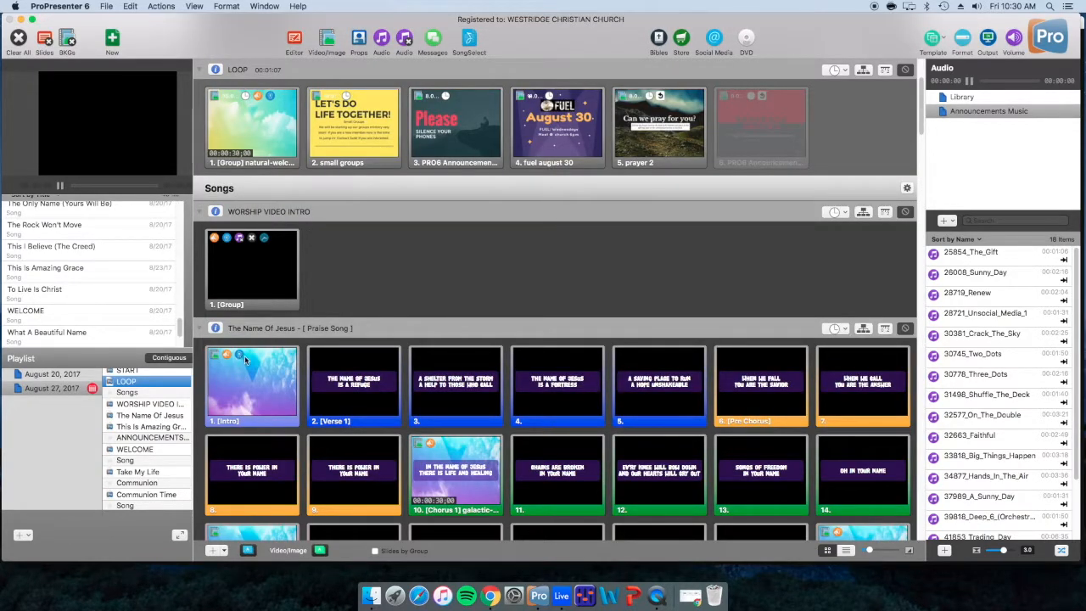
# Step: Give The Name Of Jesus Intro slide a MIDI Note On communication cue and make it live
pyautogui.rightClick(252, 386)
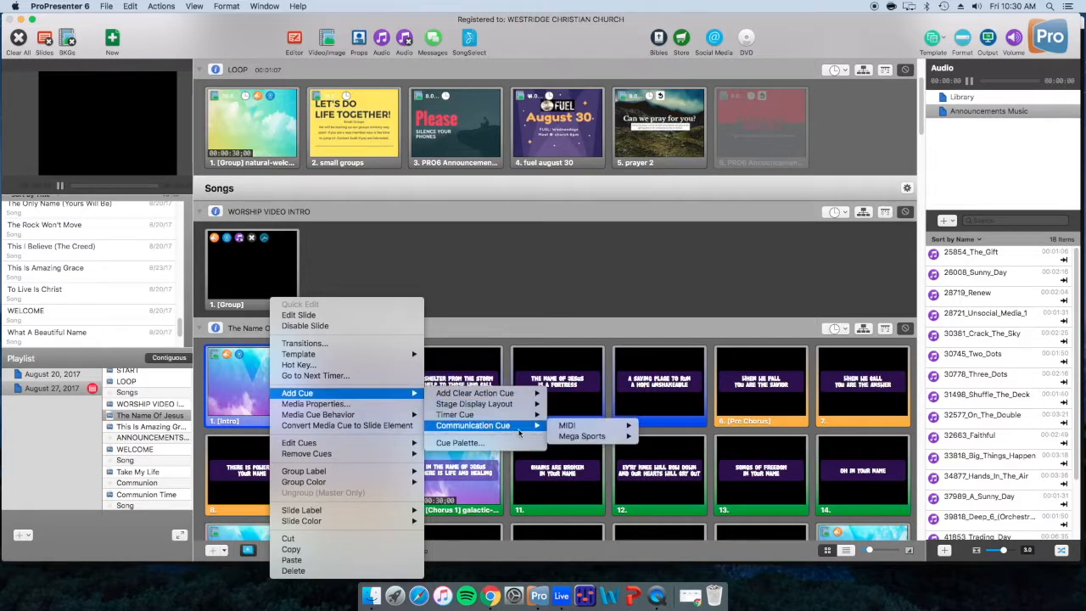
pyautogui.moveTo(567, 425)
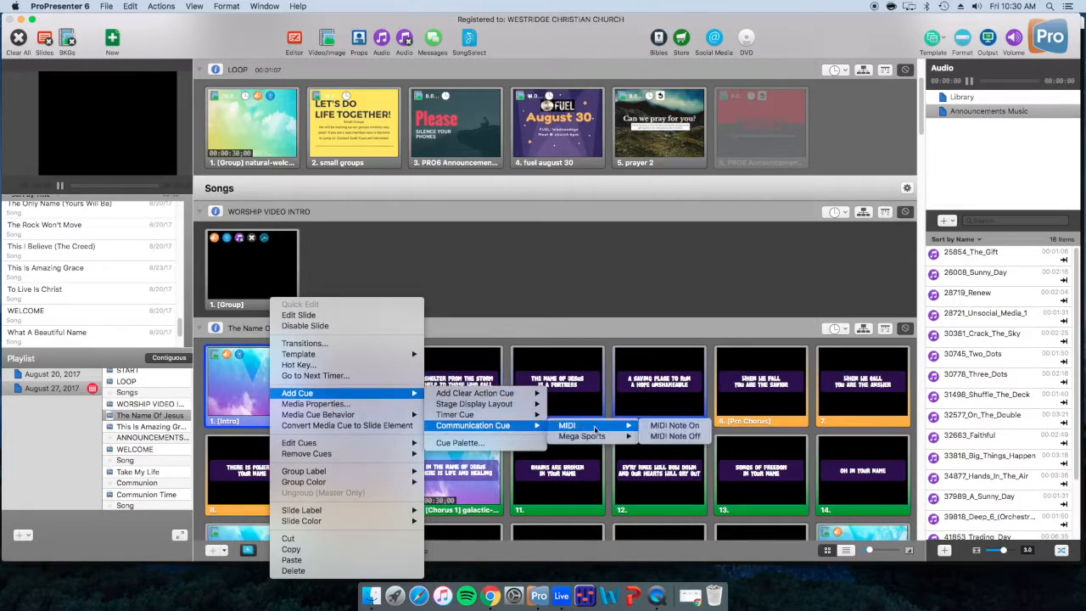
pyautogui.moveTo(675, 424)
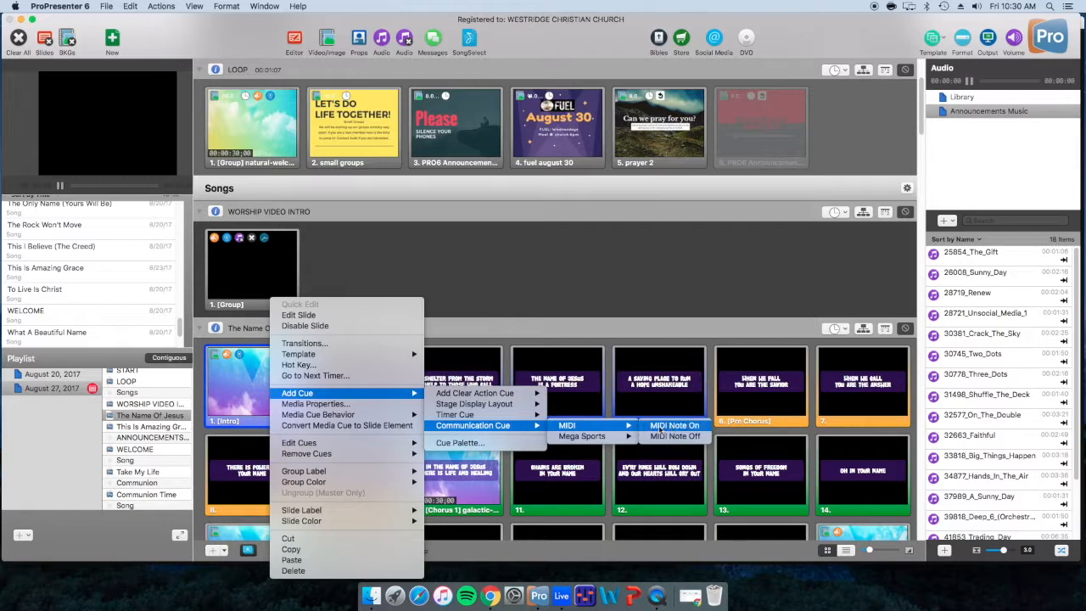
pyautogui.click(251, 386)
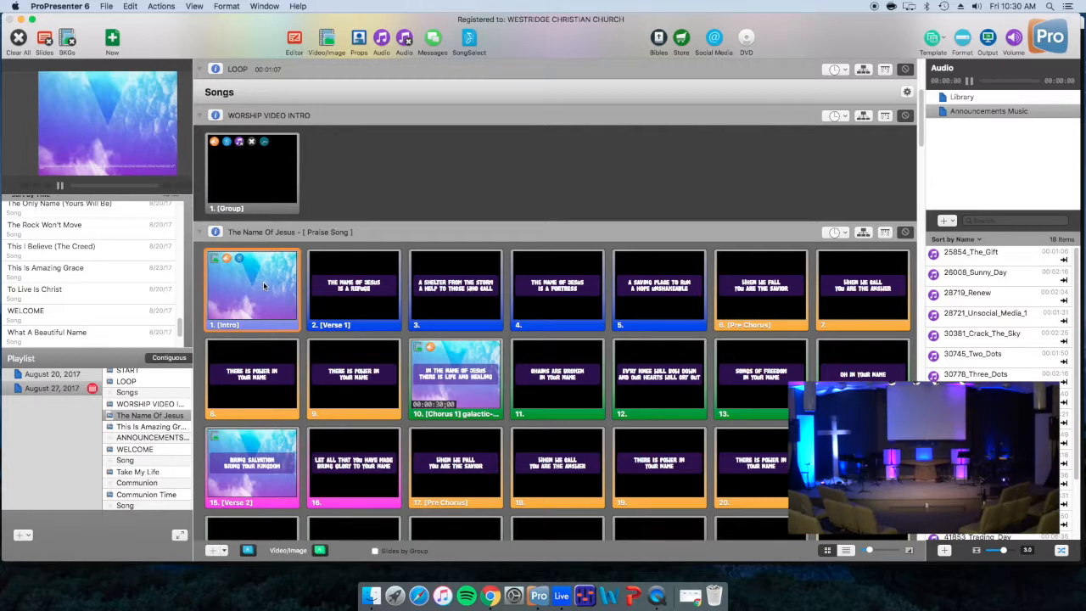
pyautogui.moveTo(407, 325)
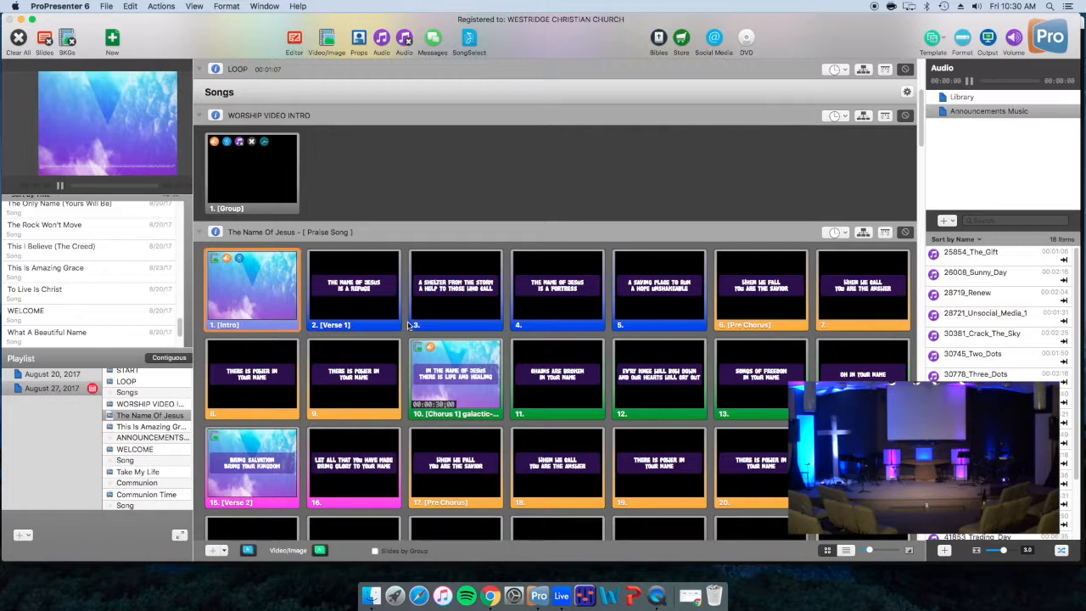
pyautogui.moveTo(656, 596)
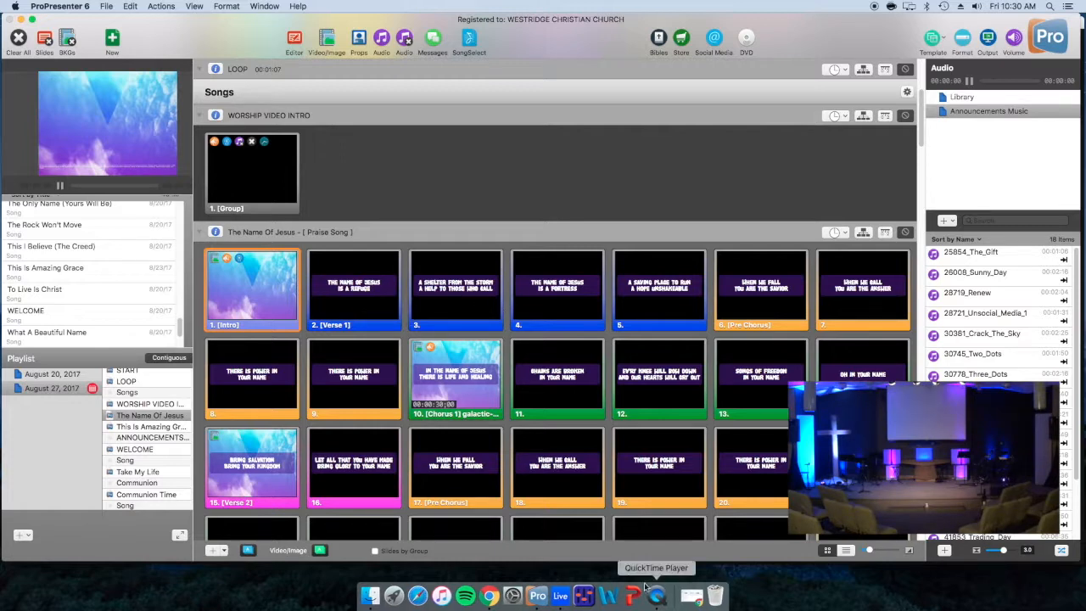
# Step: Return to Live, stop playback, and scroll through the Sunday LIGHTS scene list
pyautogui.click(560, 595)
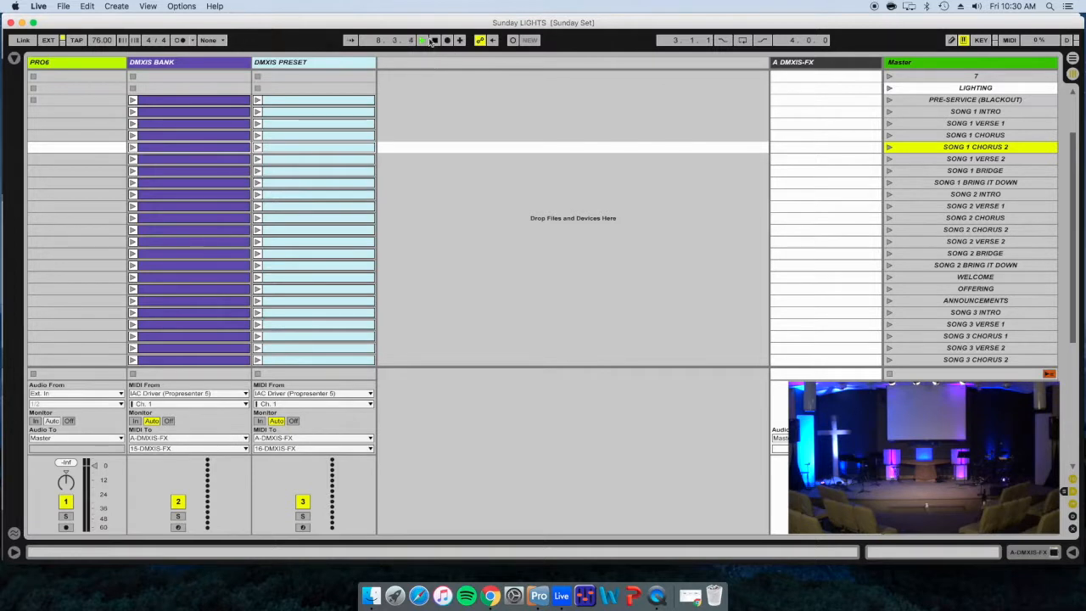
pyautogui.click(422, 40)
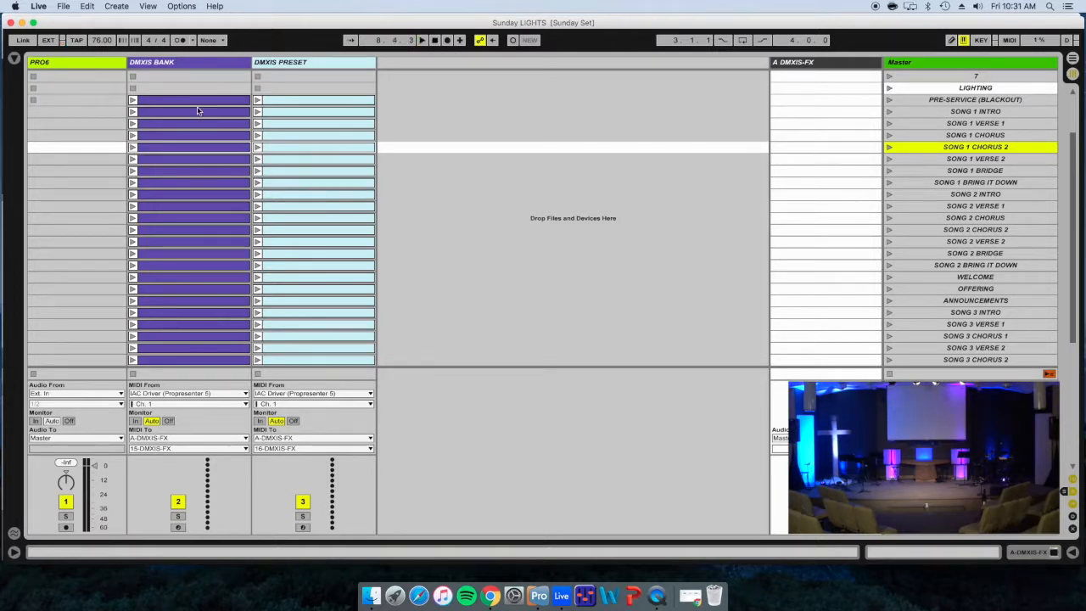
pyautogui.moveTo(291, 105)
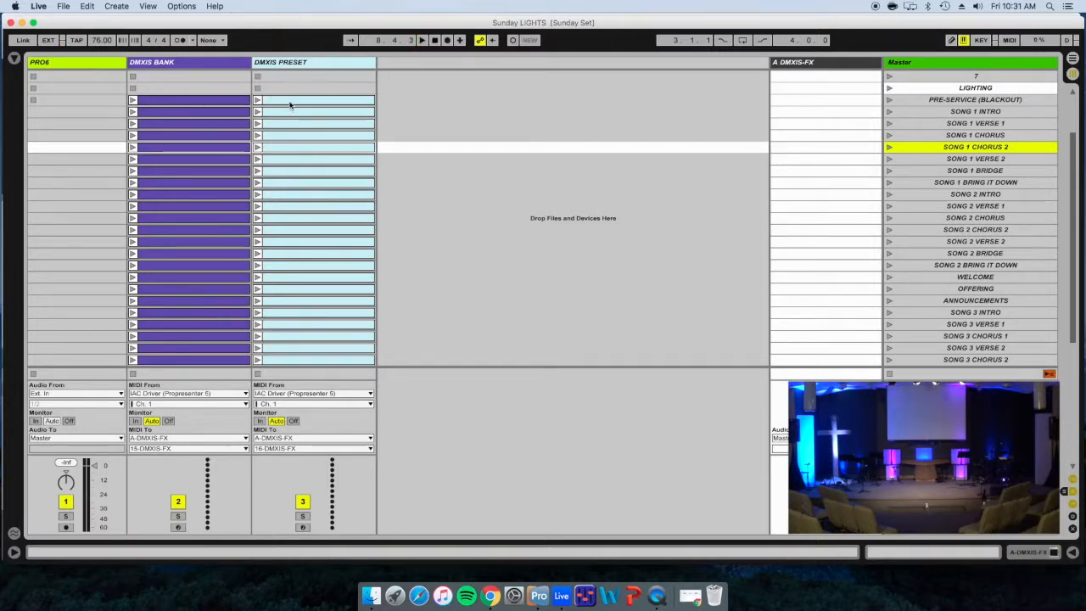
pyautogui.moveTo(298, 363)
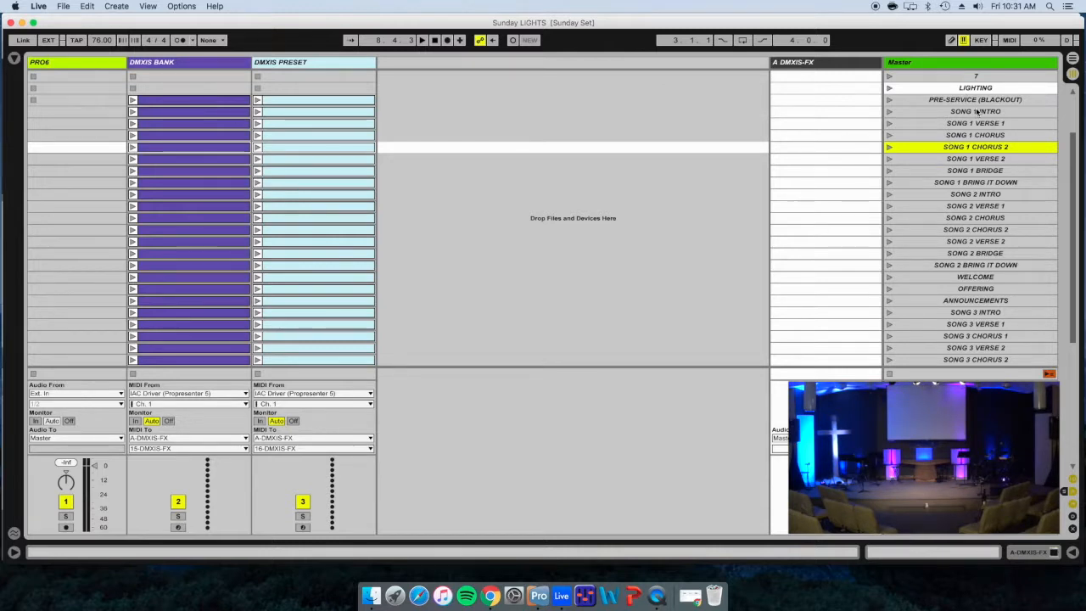
pyautogui.scroll(-3)
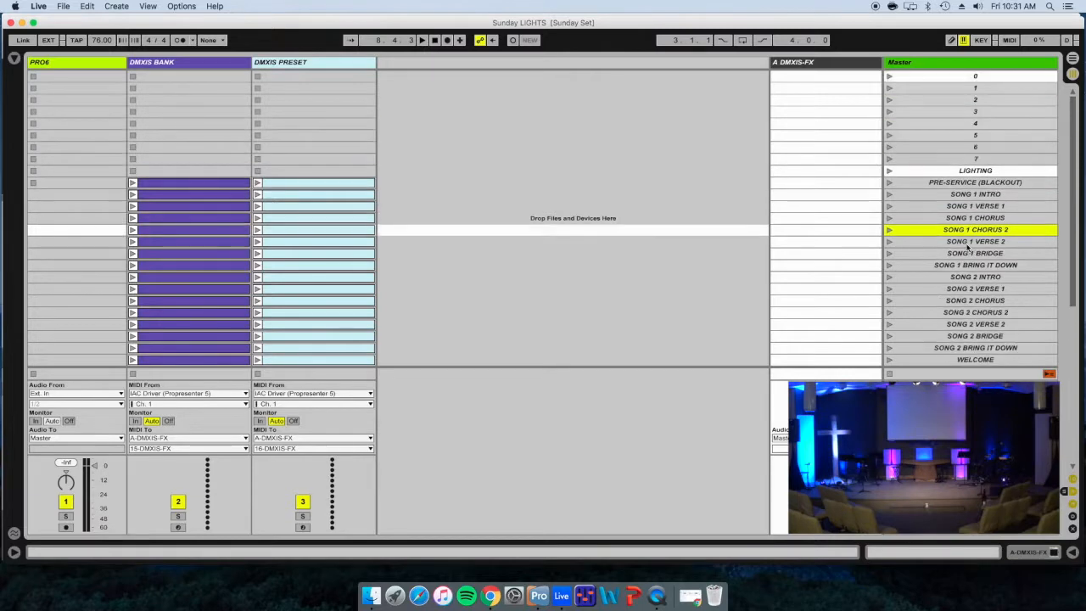
pyautogui.scroll(-3)
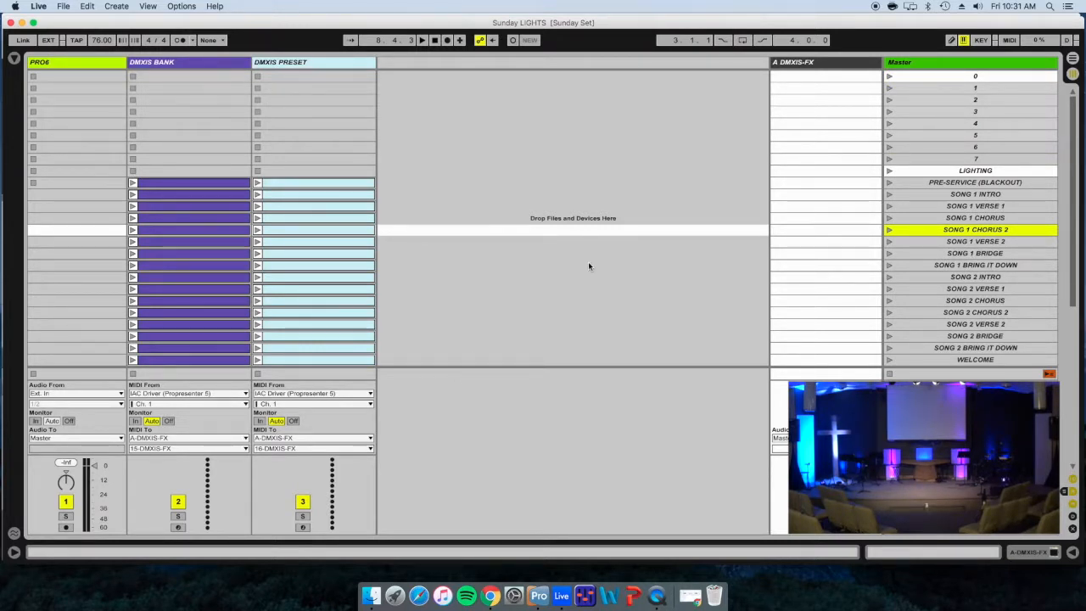
pyautogui.moveTo(507, 176)
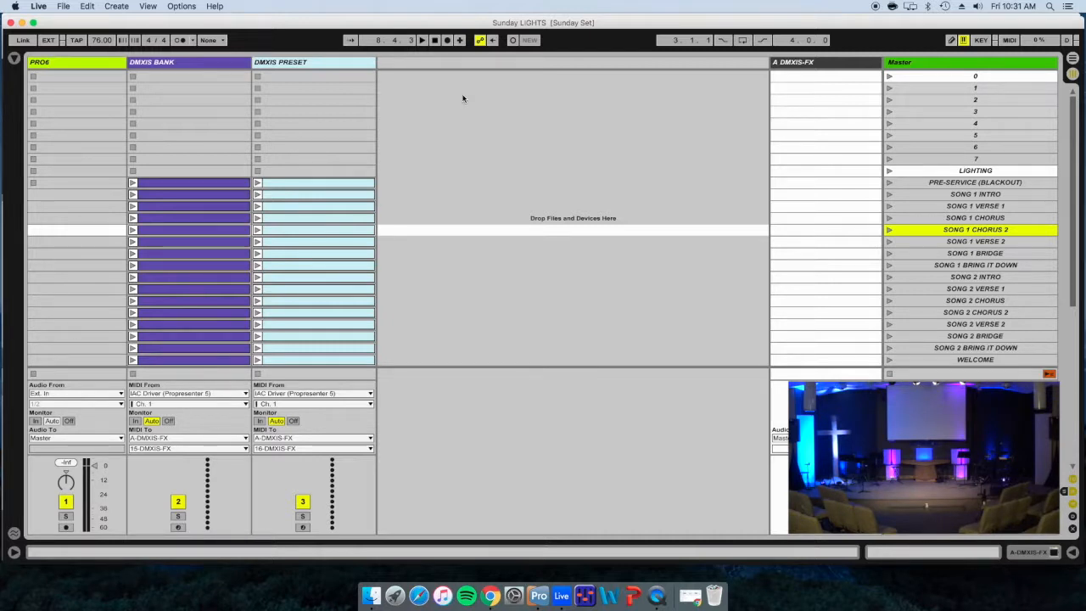
pyautogui.moveTo(464, 101)
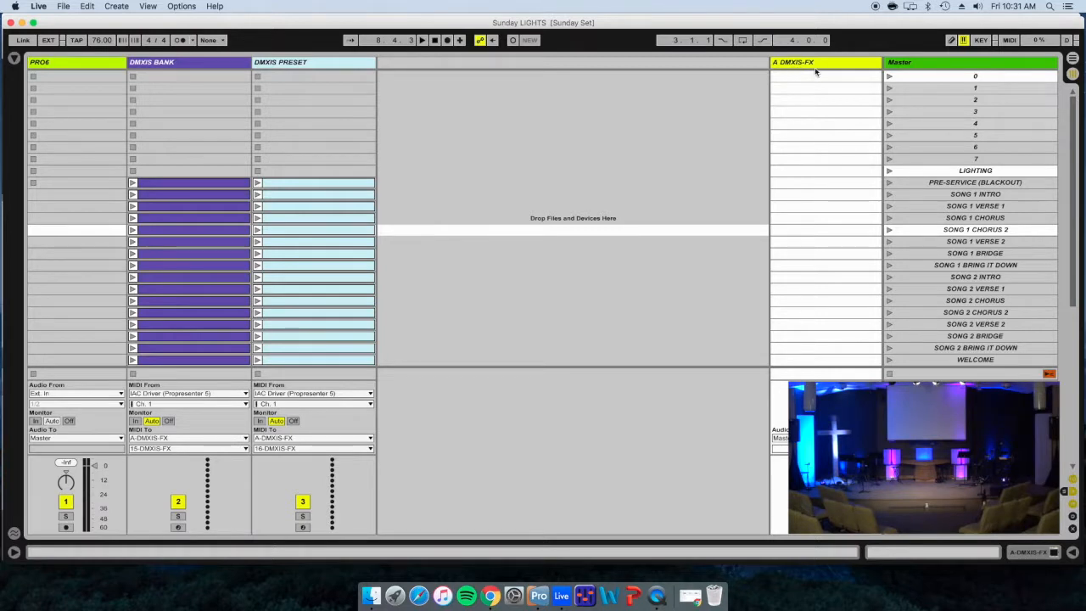
pyautogui.moveTo(821, 66)
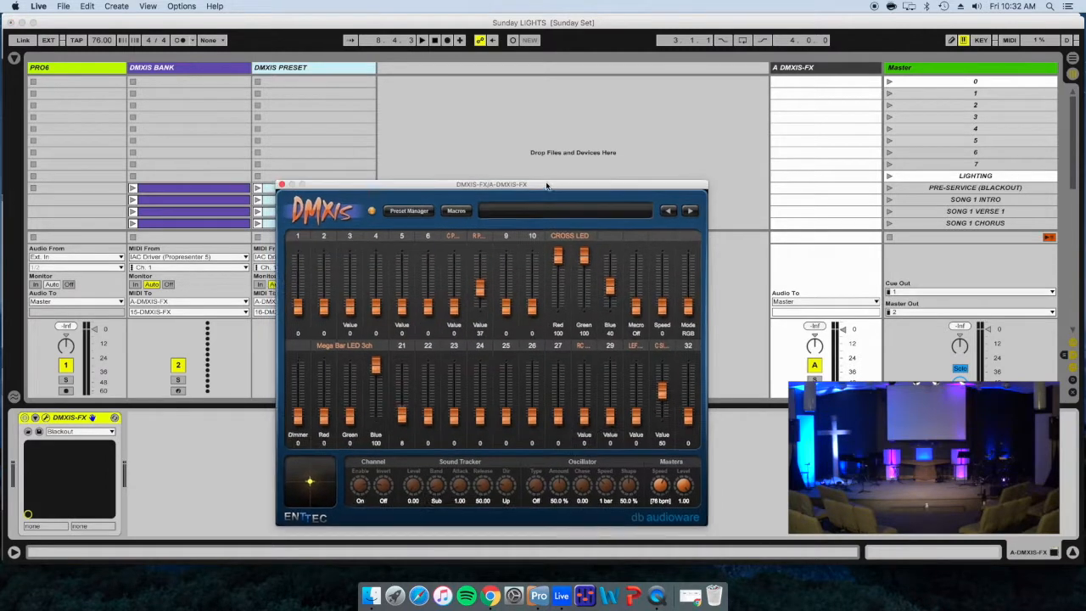
# Step: Move the DMXIS panel up, page to Floor LED channels, and set Coroplast LED green 98, red 80
pyautogui.moveTo(490, 184); pyautogui.dragTo(566, 93)
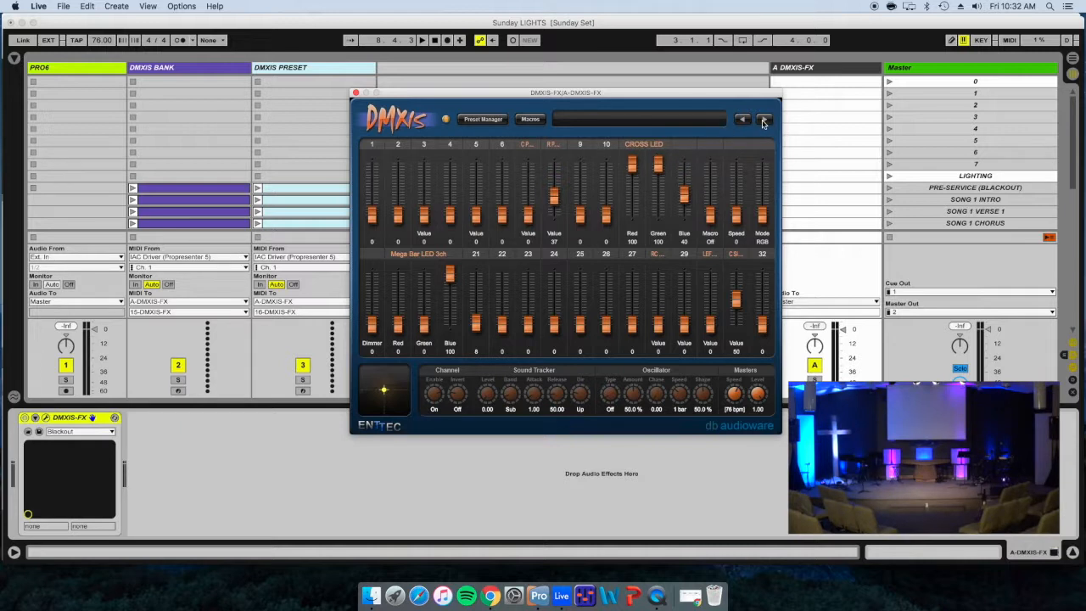
pyautogui.click(764, 119)
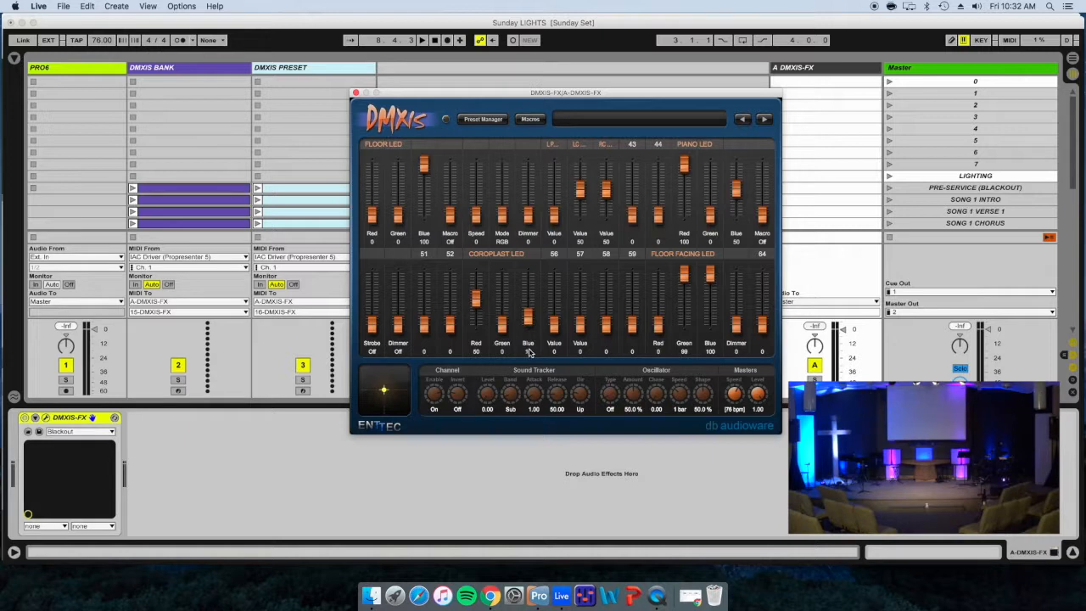
pyautogui.moveTo(543, 337)
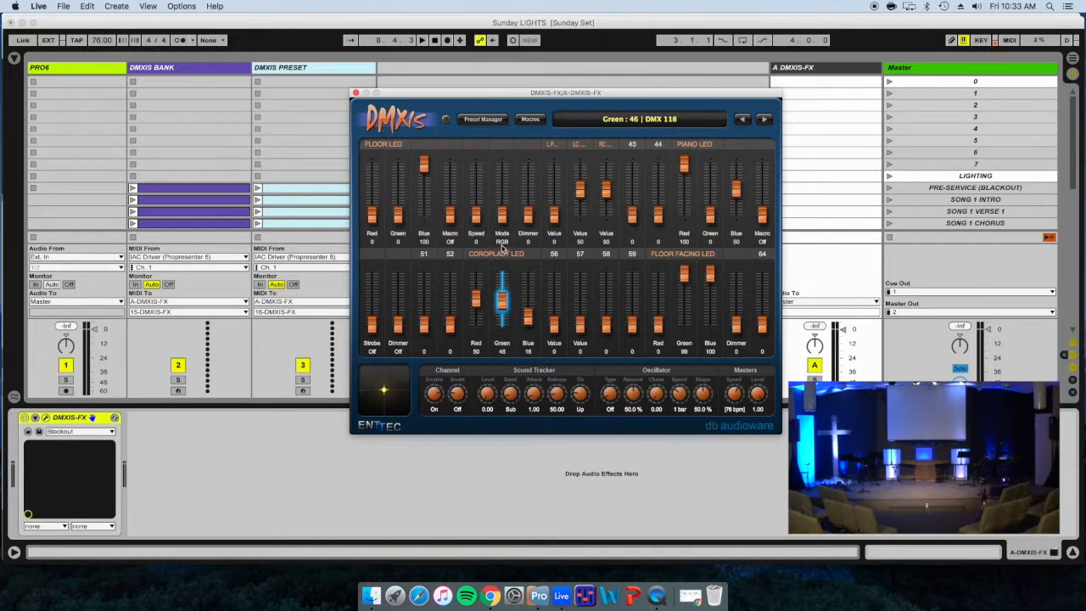
pyautogui.moveTo(501, 314); pyautogui.dragTo(502, 275)
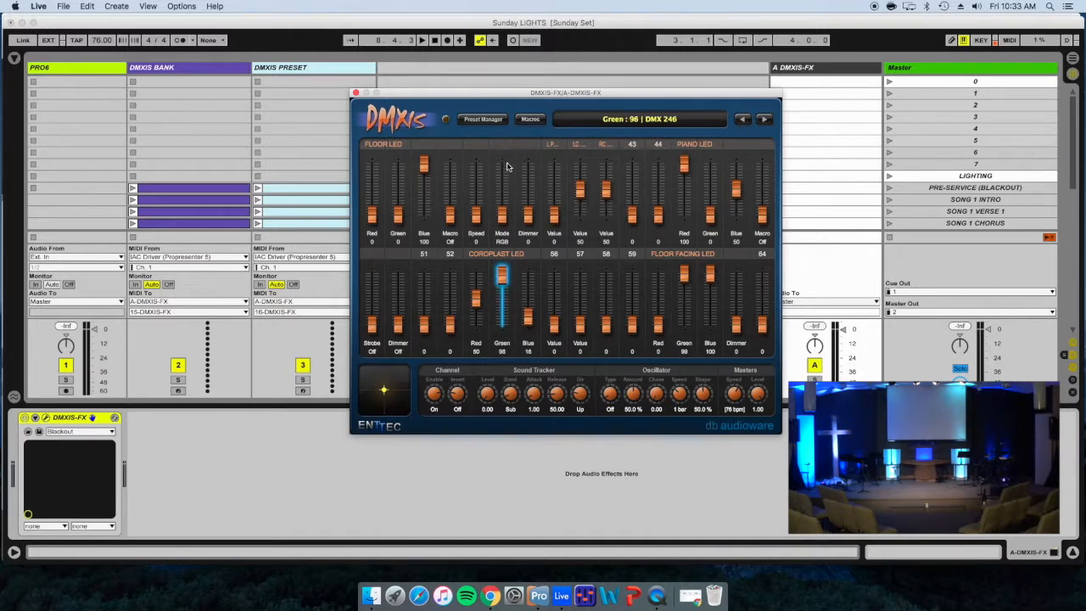
pyautogui.moveTo(502, 272); pyautogui.dragTo(502, 331)
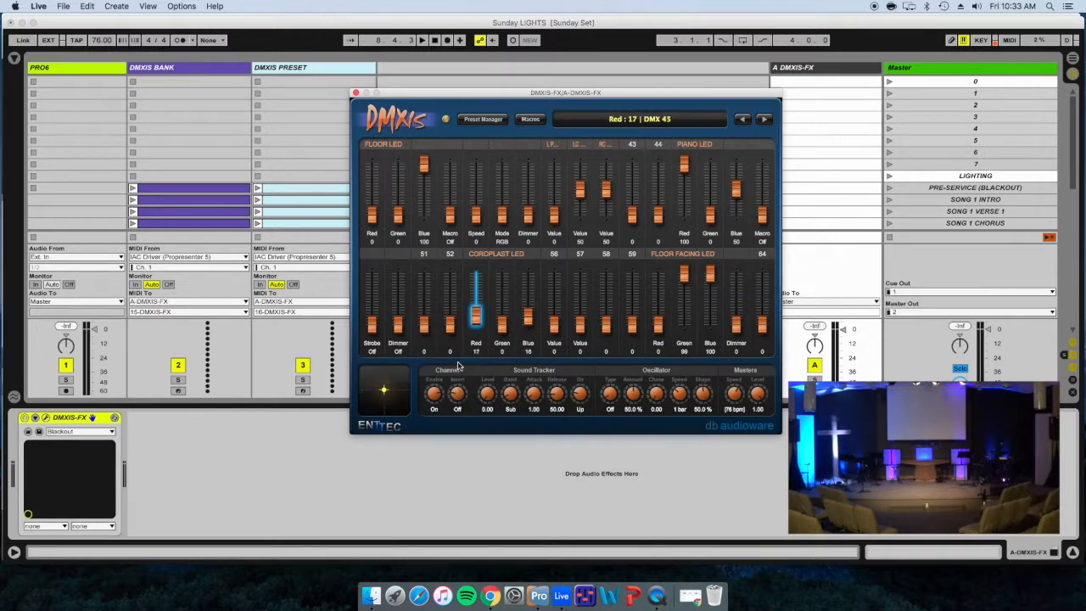
pyautogui.moveTo(476, 327); pyautogui.dragTo(476, 297)
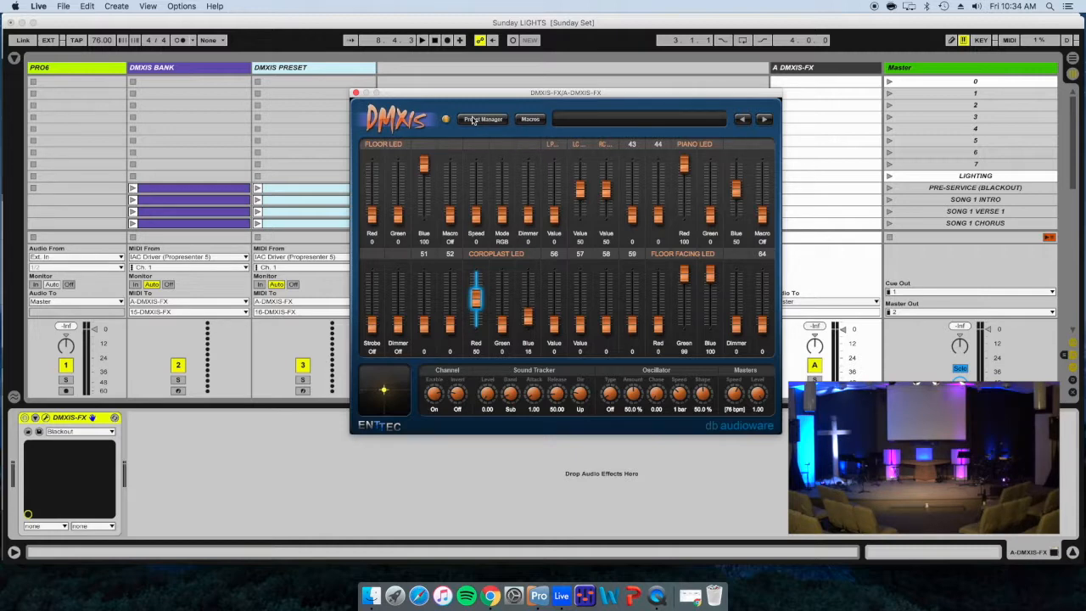
pyautogui.click(482, 119)
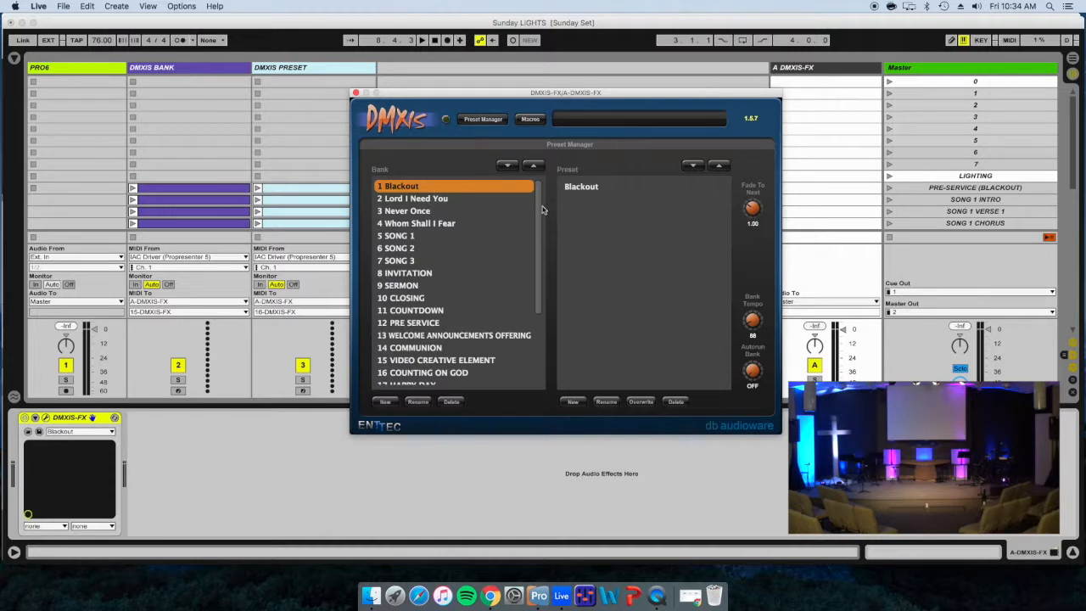
# Step: Scroll the DMXIS Bank list and select bank '5 SONG 1'
pyautogui.scroll(-3)
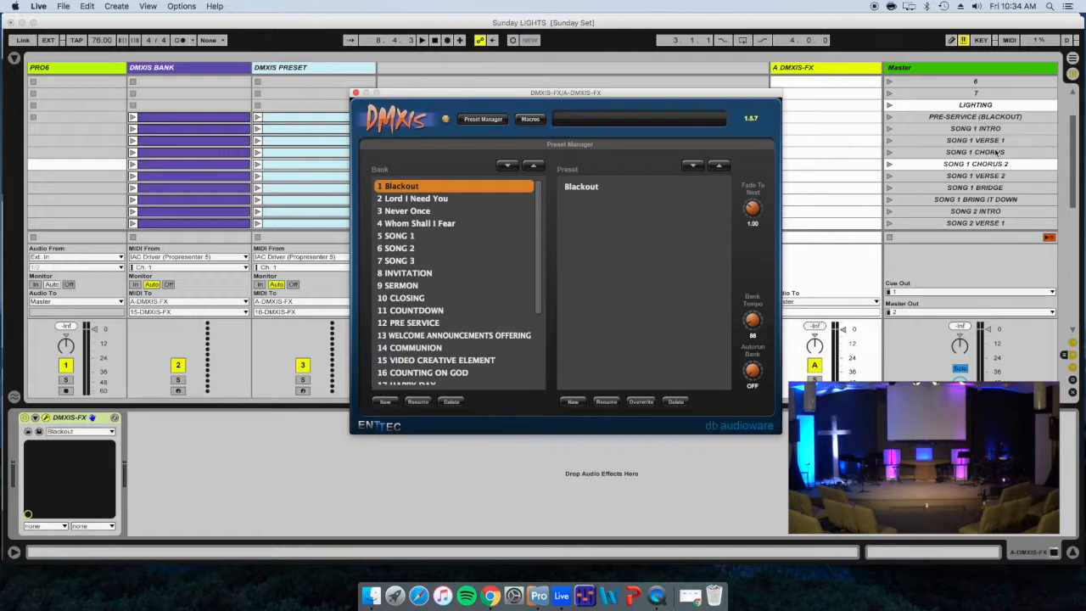
pyautogui.moveTo(675, 150)
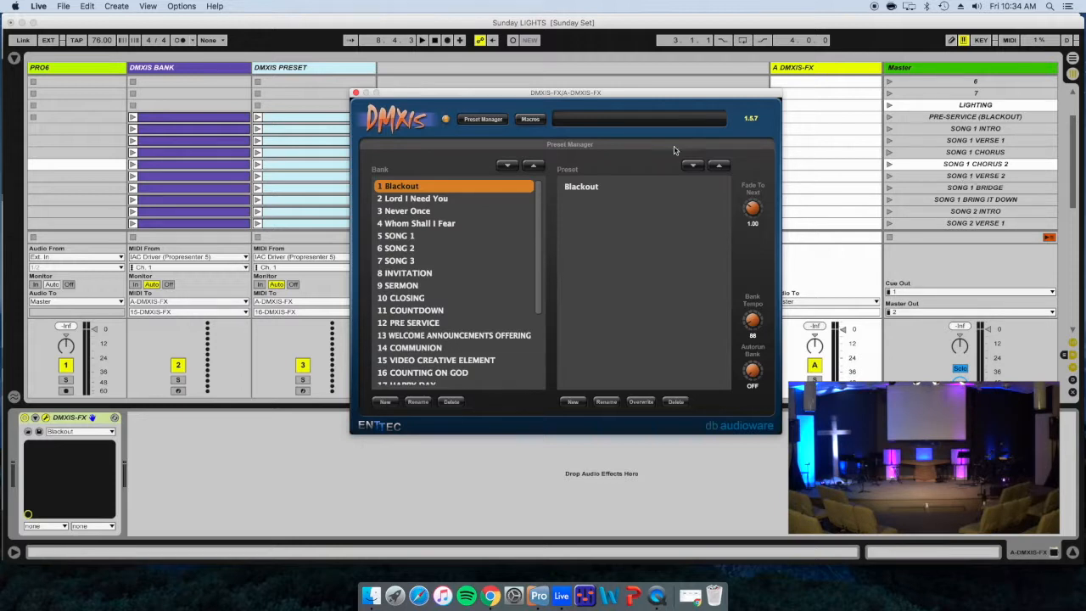
pyautogui.scroll(-3)
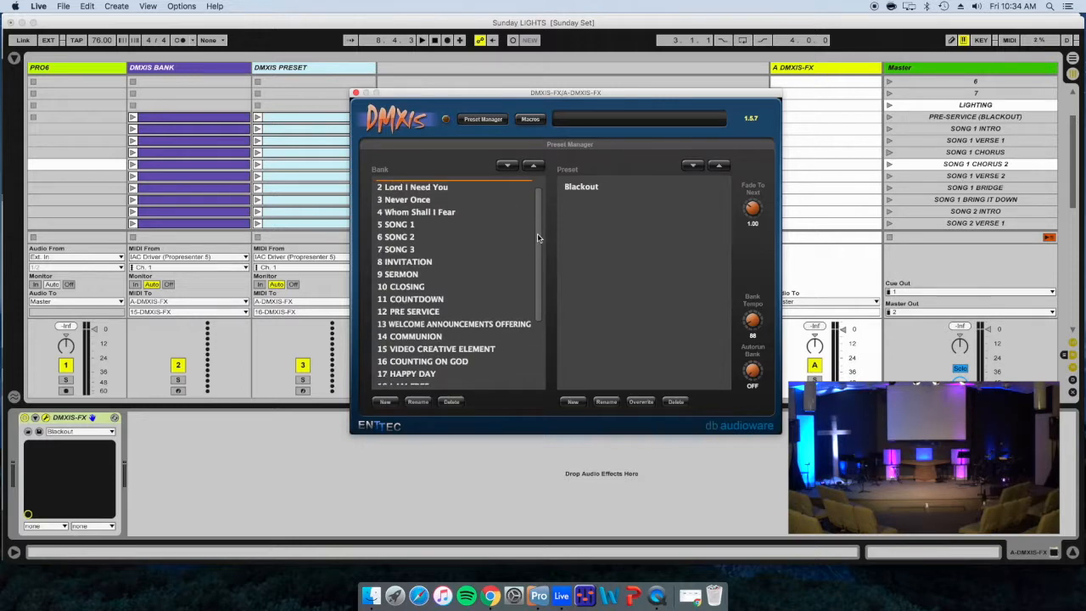
pyautogui.click(400, 224)
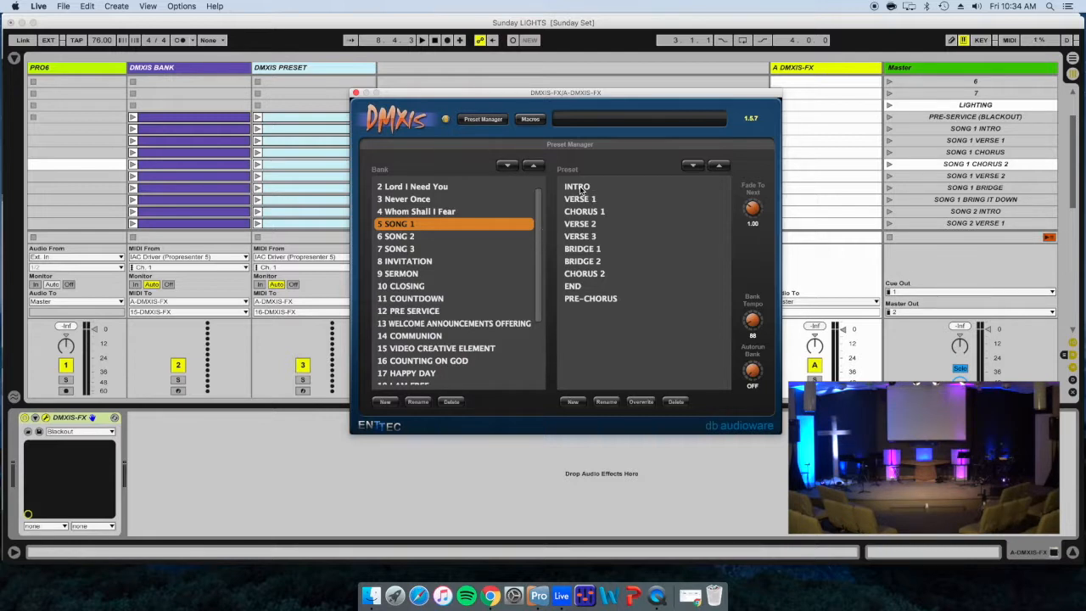
# Step: Recall the INTRO, VERSE 1, CHORUS 1 and VERSE 2 presets, settling on CHORUS 1, and show its faders
pyautogui.click(577, 185)
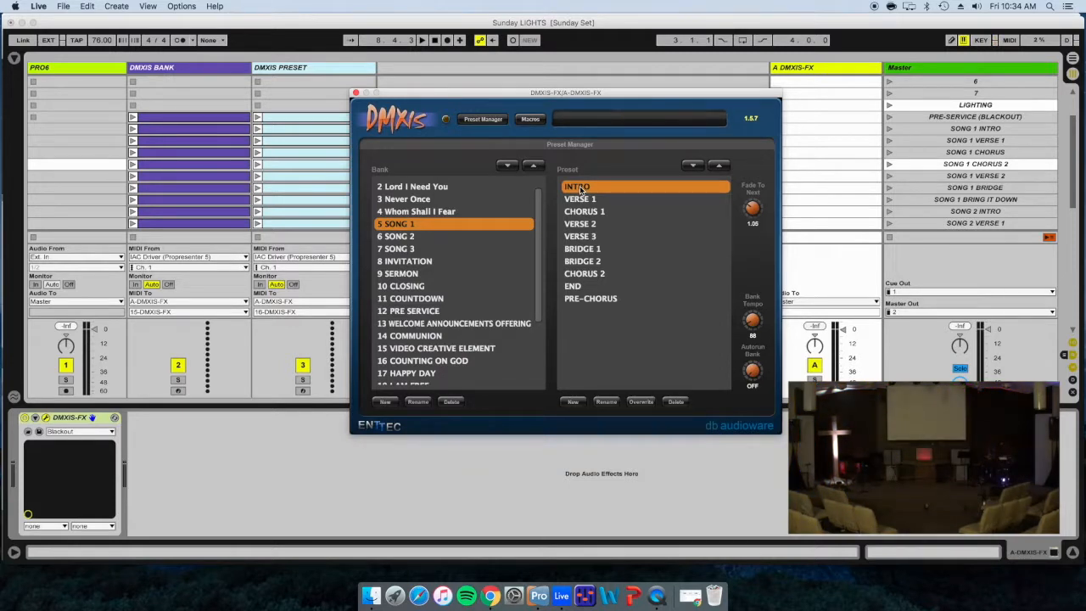
pyautogui.click(579, 199)
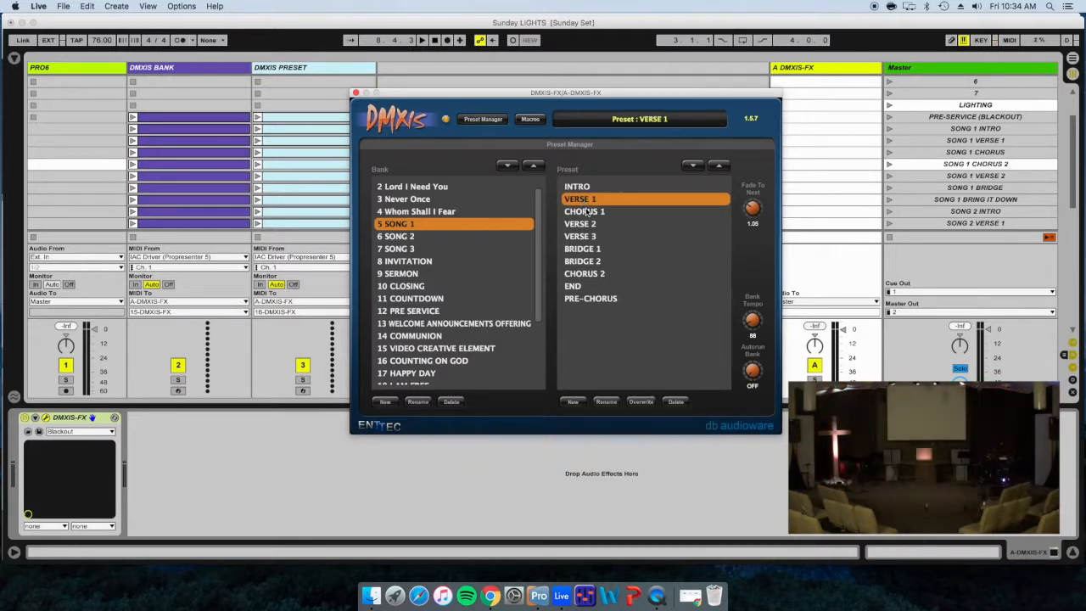
pyautogui.click(583, 211)
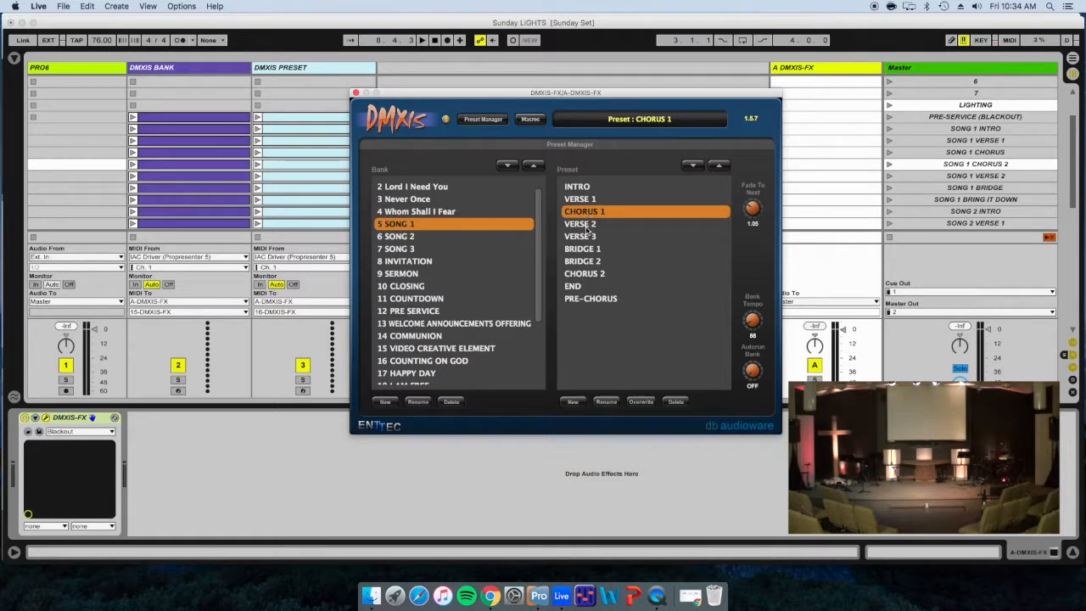
pyautogui.click(580, 223)
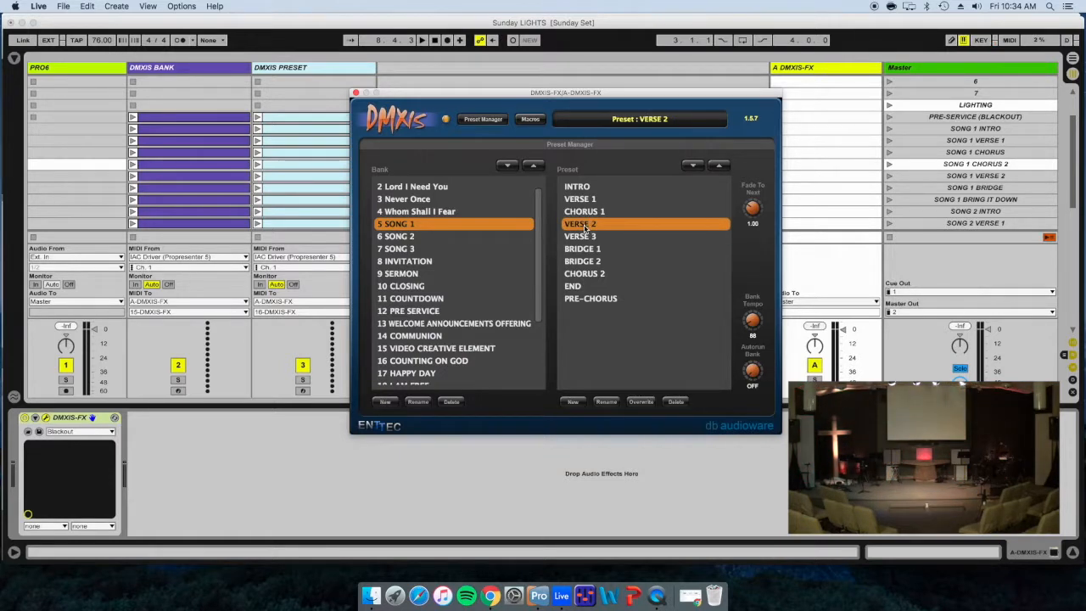
pyautogui.click(585, 211)
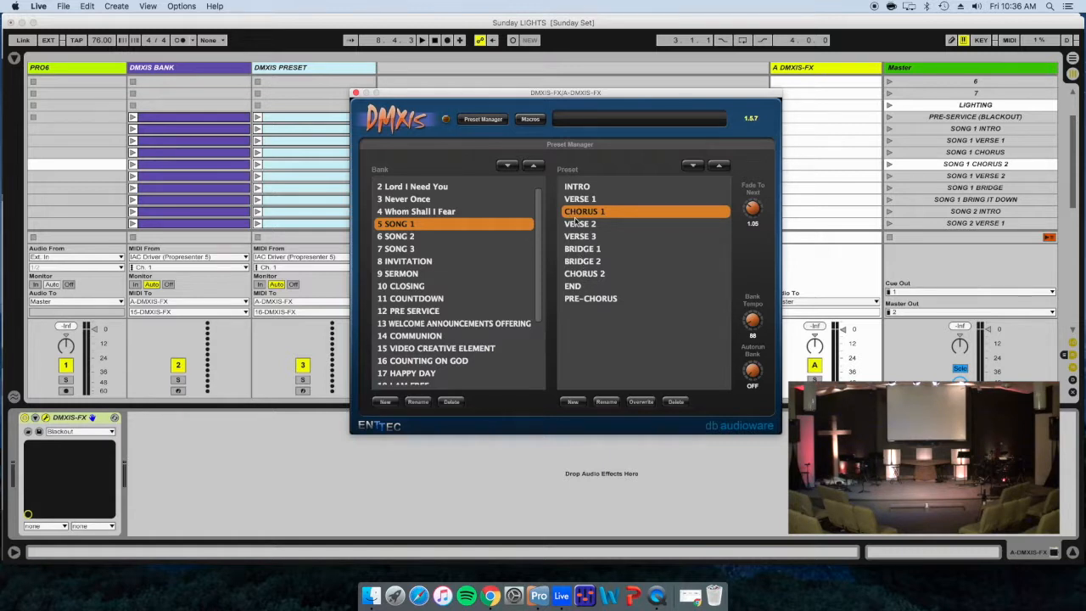
pyautogui.moveTo(620, 229)
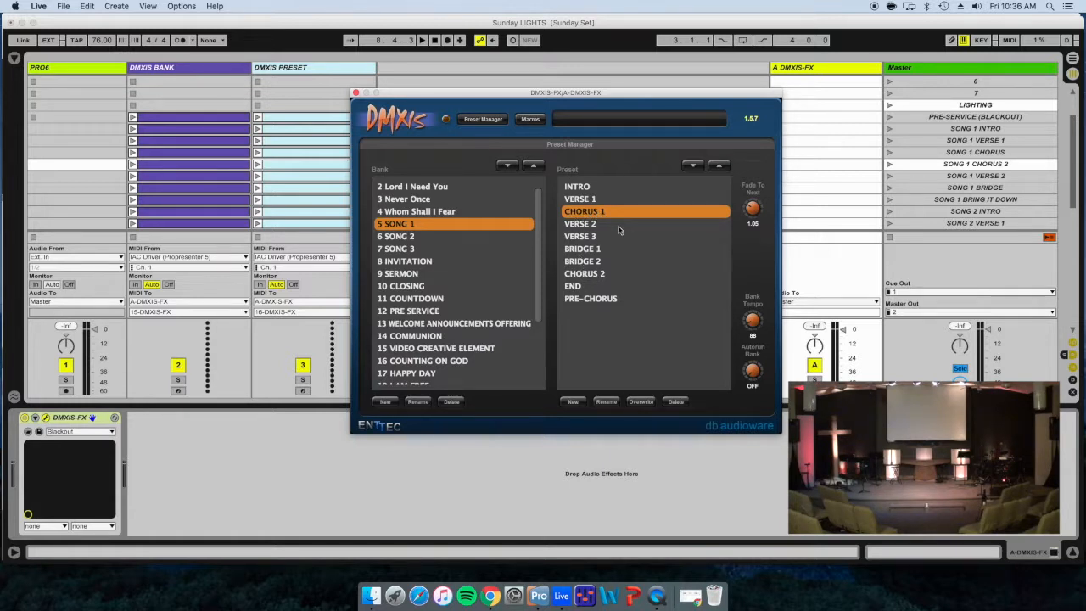
pyautogui.click(483, 119)
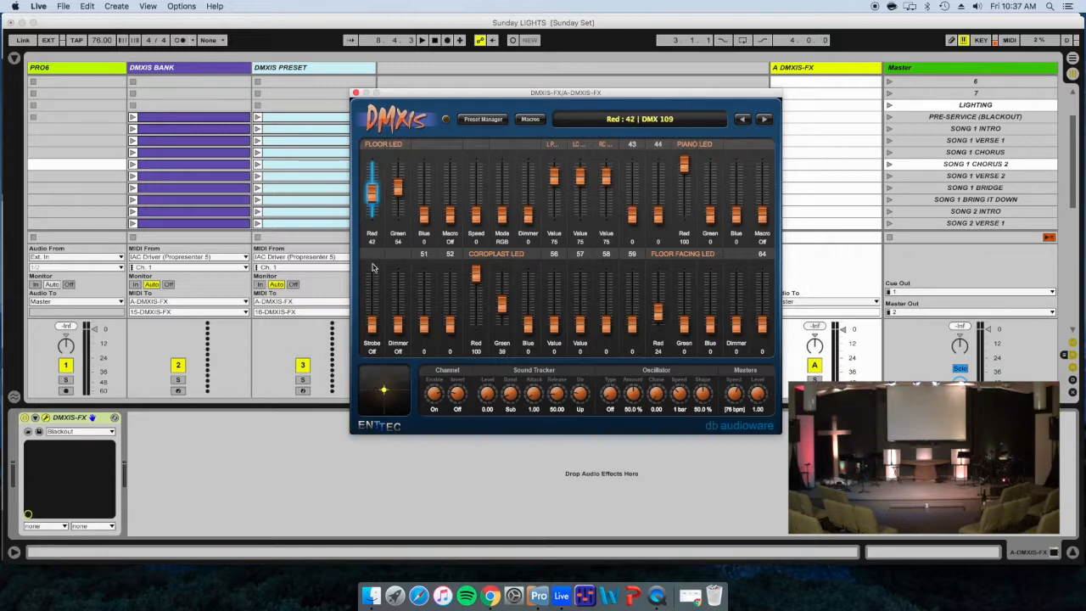
# Step: Set Floor LED red down to 16, green to full, and add some blue
pyautogui.moveTo(372, 178); pyautogui.dragTo(372, 208)
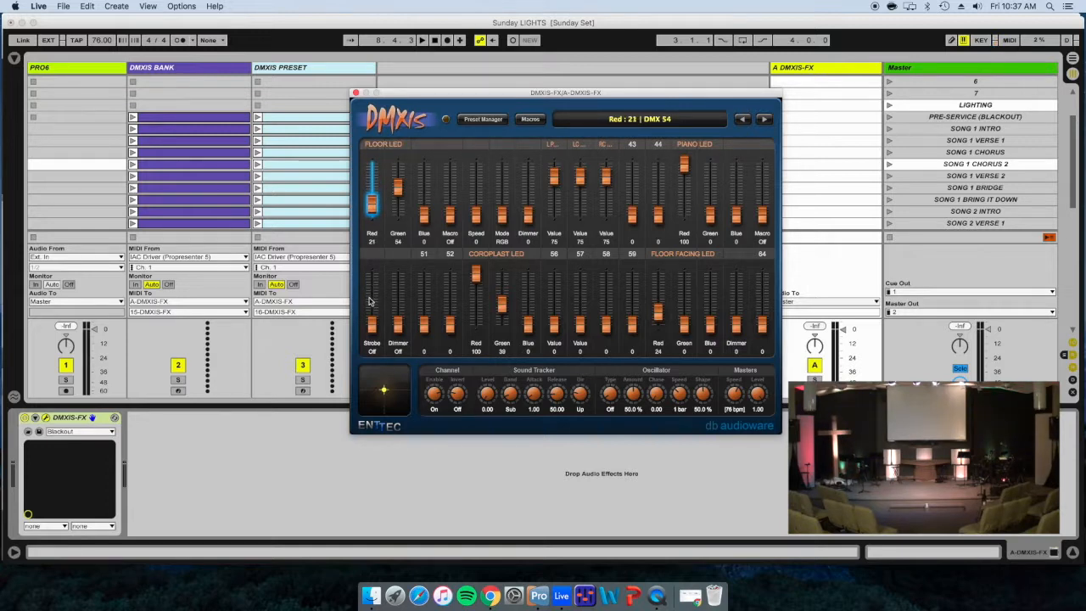
pyautogui.moveTo(371, 182); pyautogui.dragTo(371, 210)
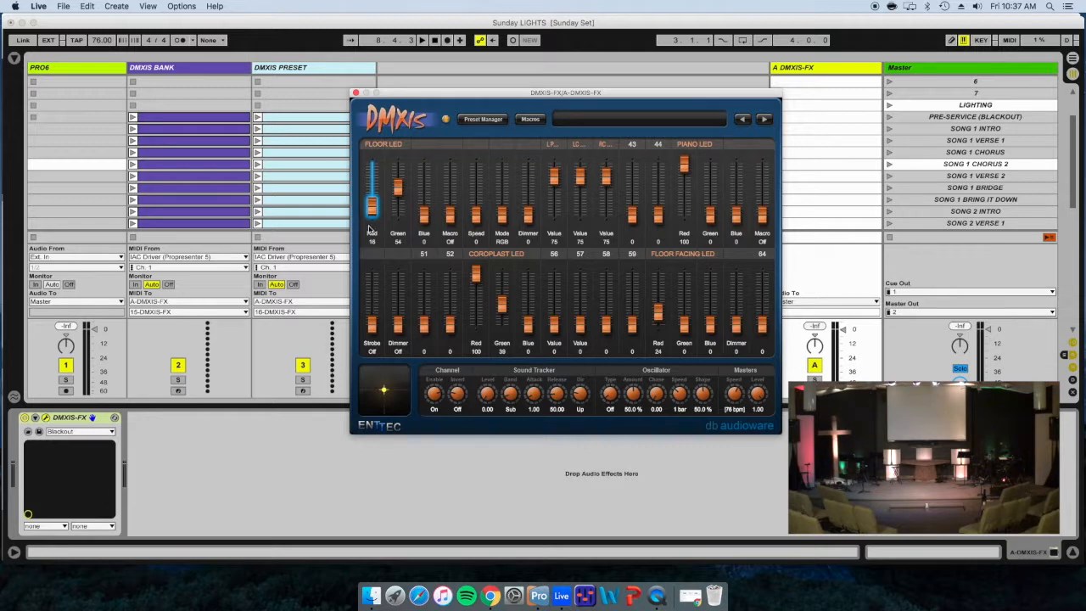
pyautogui.moveTo(398, 213); pyautogui.dragTo(398, 174)
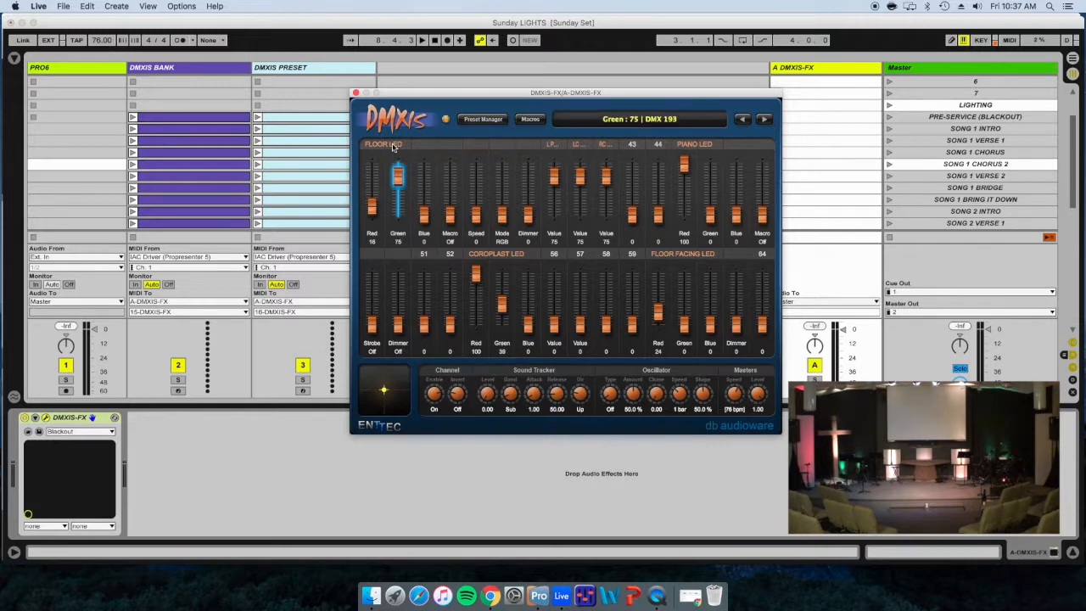
pyautogui.moveTo(398, 182); pyautogui.dragTo(397, 166)
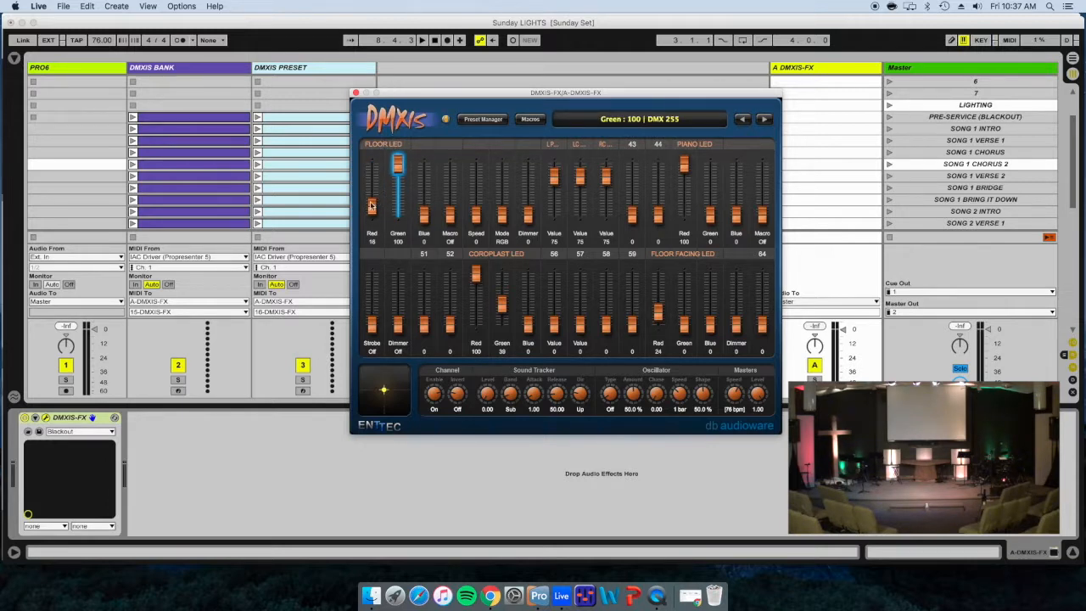
pyautogui.moveTo(424, 178); pyautogui.dragTo(424, 204)
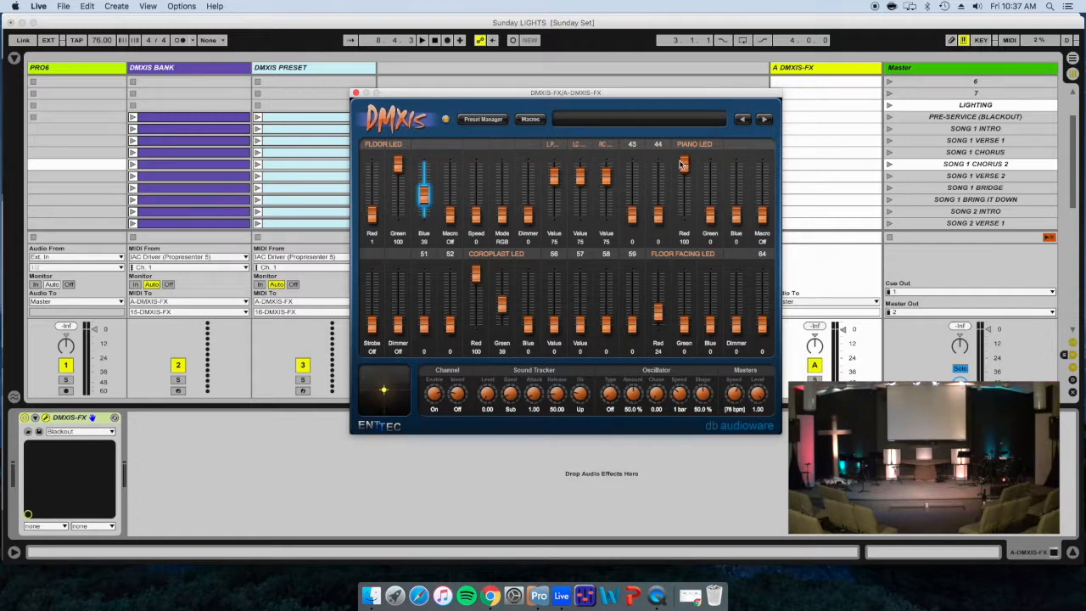
# Step: Set Piano LED red 48, green up, blue 5, and Coroplast LED red off, green 46
pyautogui.moveTo(710, 212); pyautogui.dragTo(711, 191)
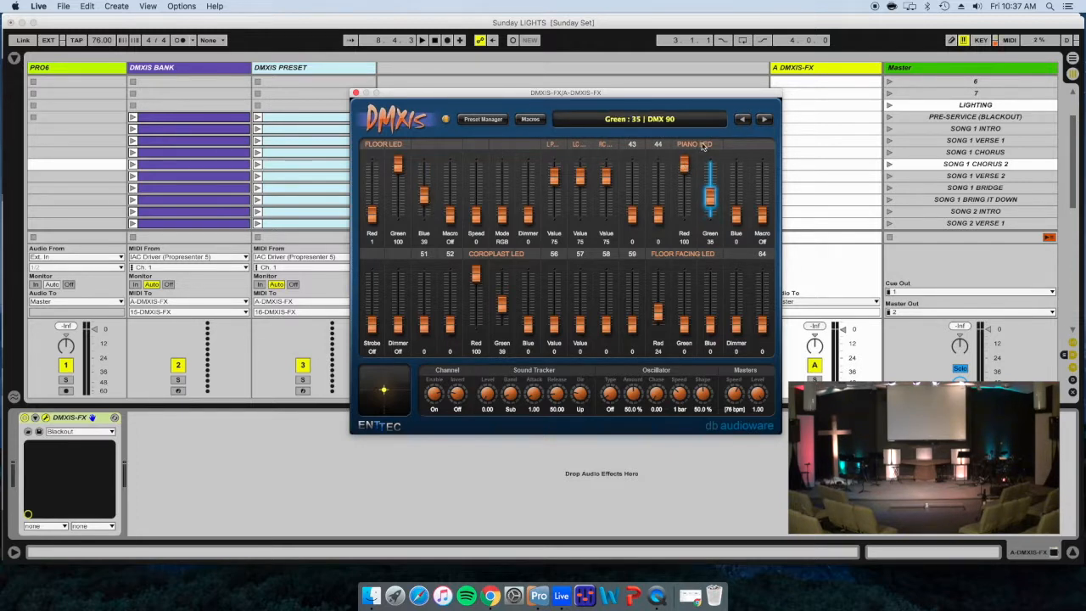
pyautogui.moveTo(710, 195); pyautogui.dragTo(710, 166)
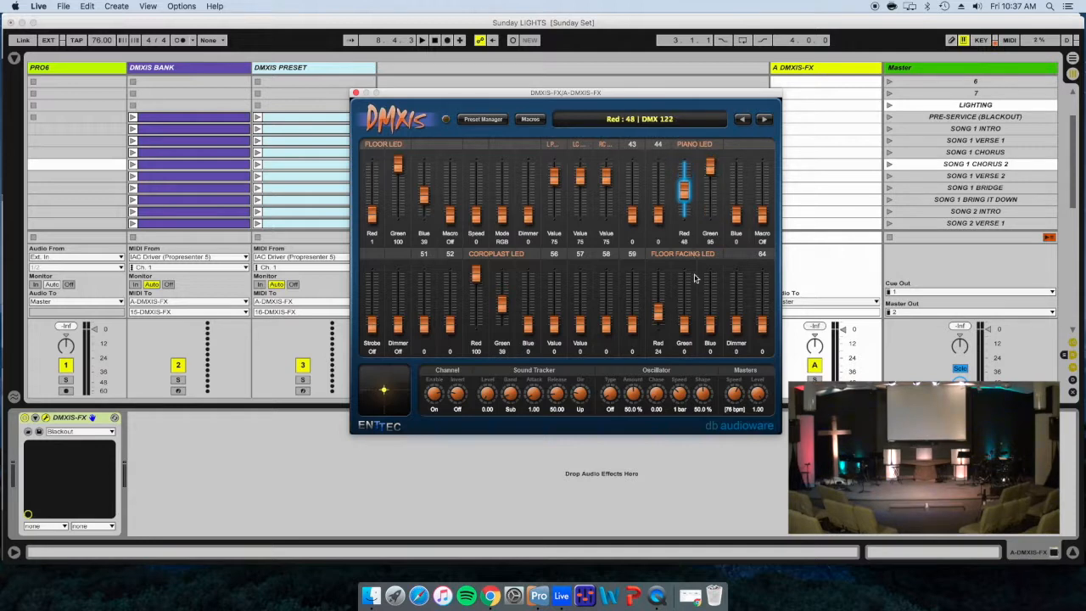
pyautogui.moveTo(684, 170); pyautogui.dragTo(684, 225)
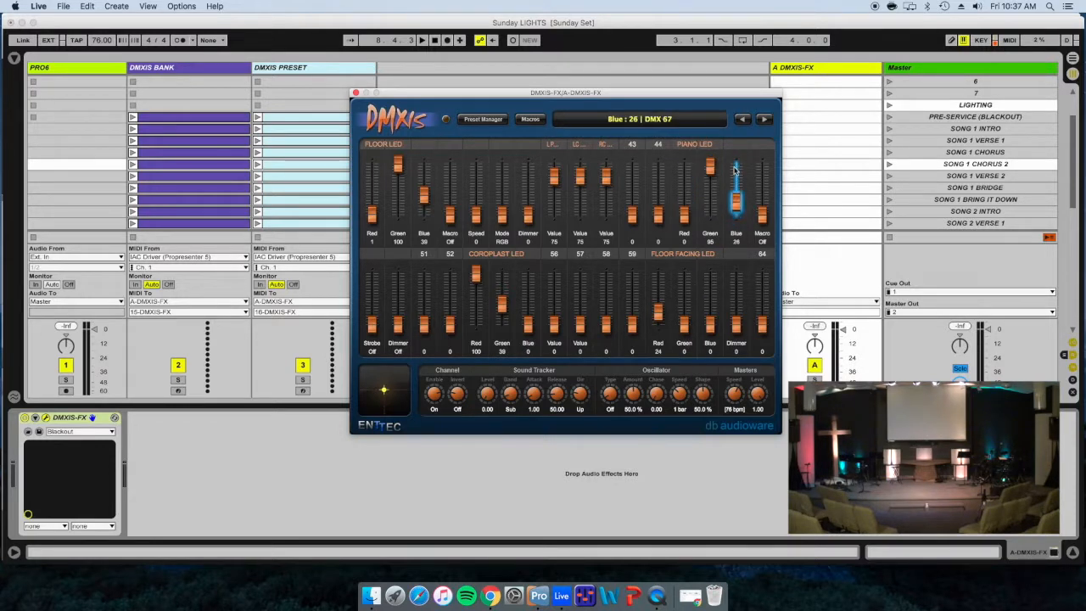
pyautogui.moveTo(736, 165); pyautogui.dragTo(735, 212)
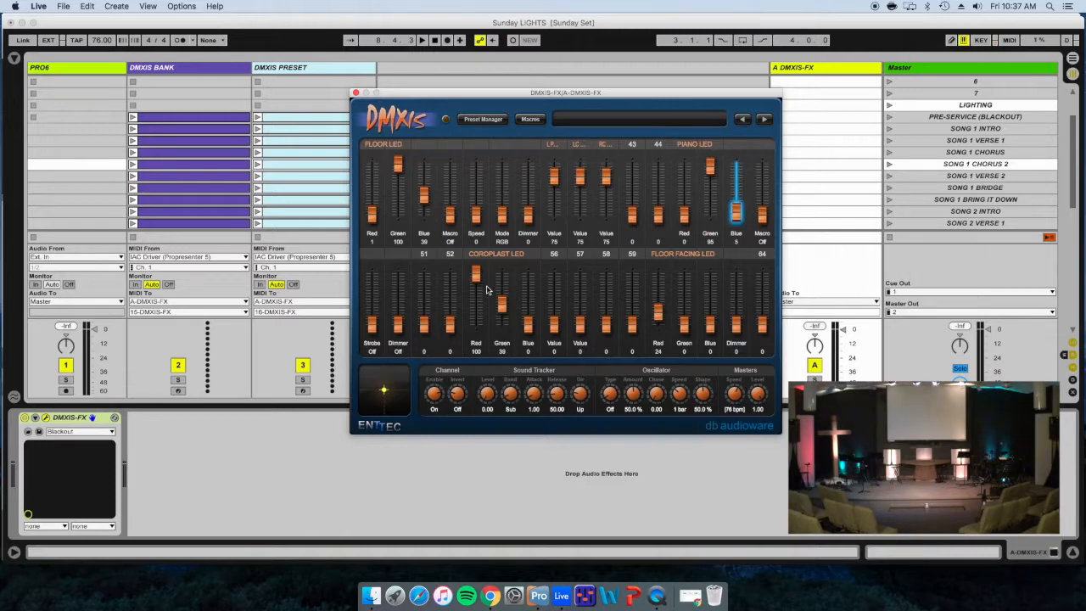
pyautogui.moveTo(530, 331)
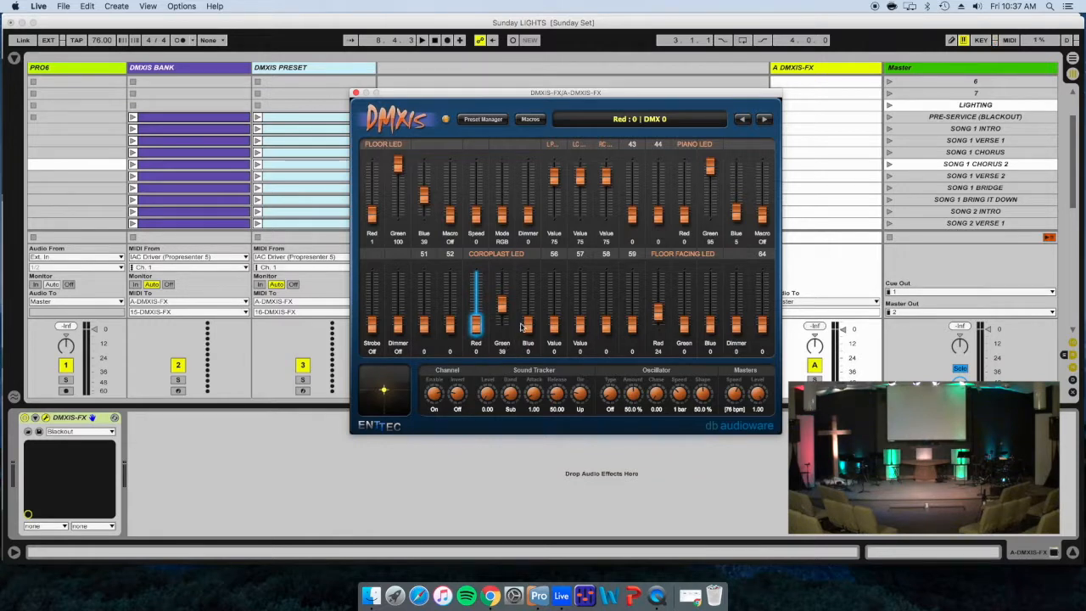
pyautogui.moveTo(527, 326); pyautogui.dragTo(528, 271)
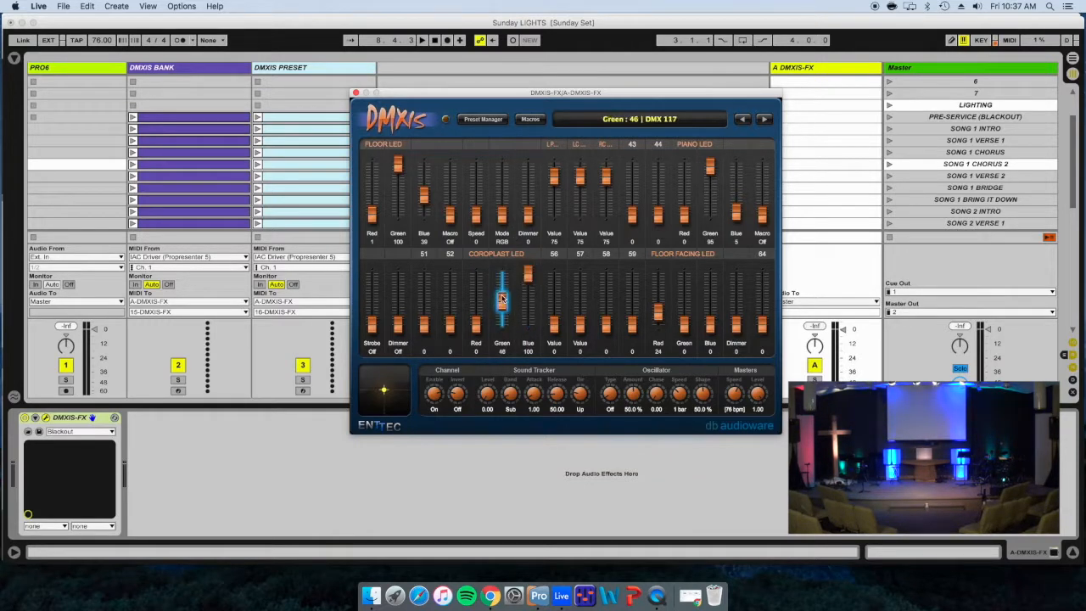
pyautogui.moveTo(502, 297); pyautogui.dragTo(501, 326)
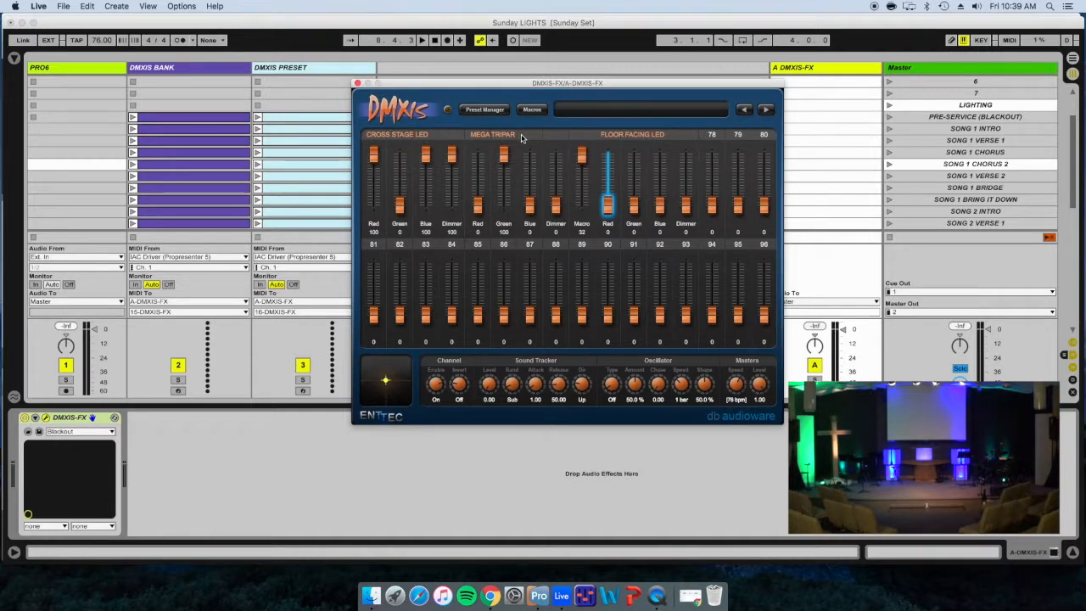
# Step: Return to the DMXIS preset list showing the SONG 1 bank with CHORUS 1 highlighted
pyautogui.click(483, 108)
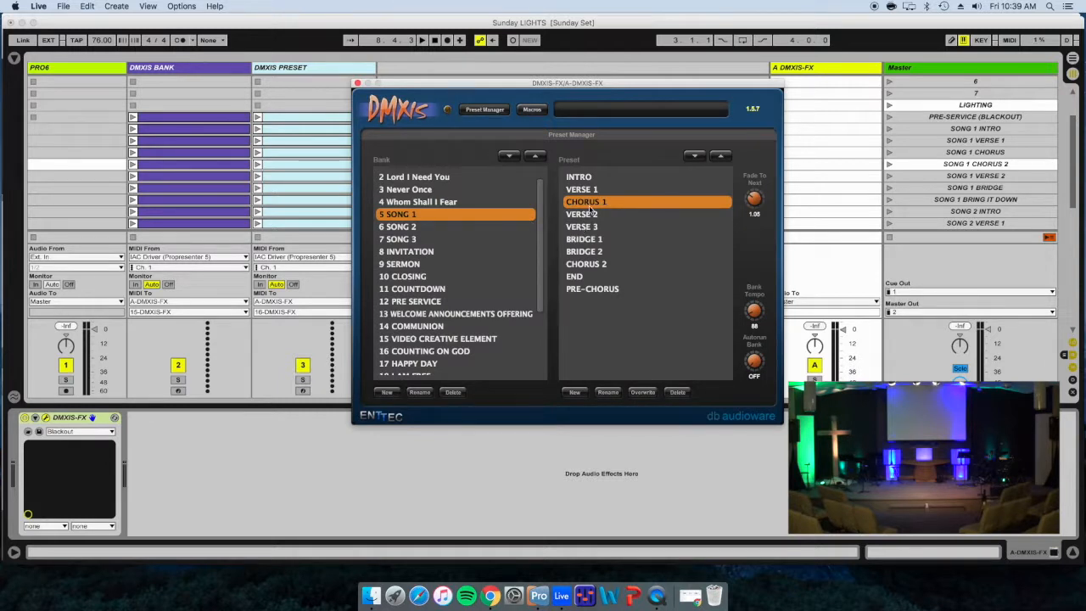
pyautogui.moveTo(685, 212)
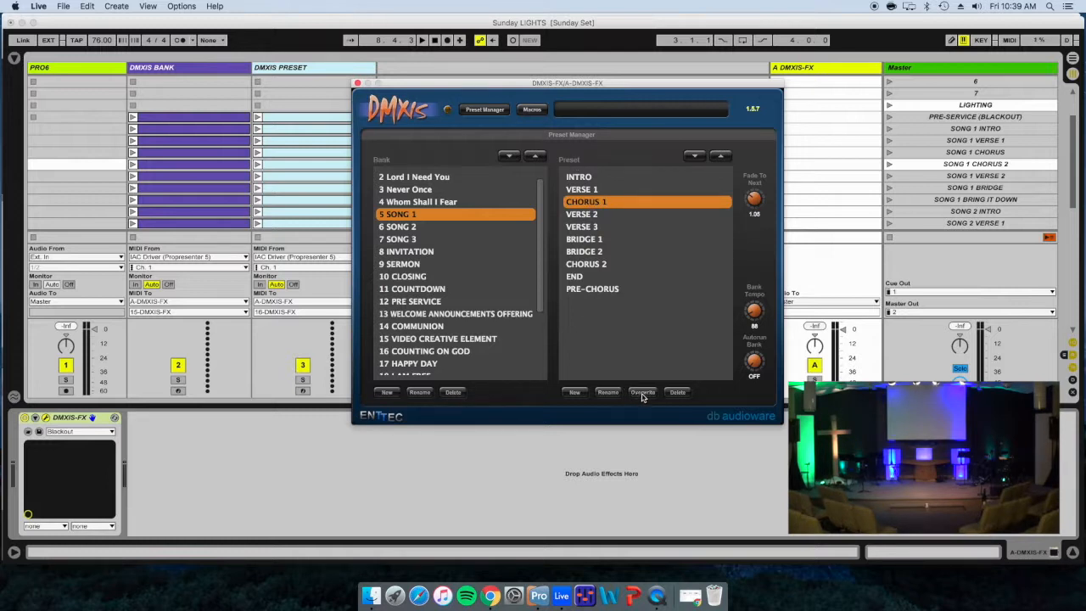
# Step: Overwrite the CHORUS 1 preset with the current settings and confirm with OK
pyautogui.click(642, 392)
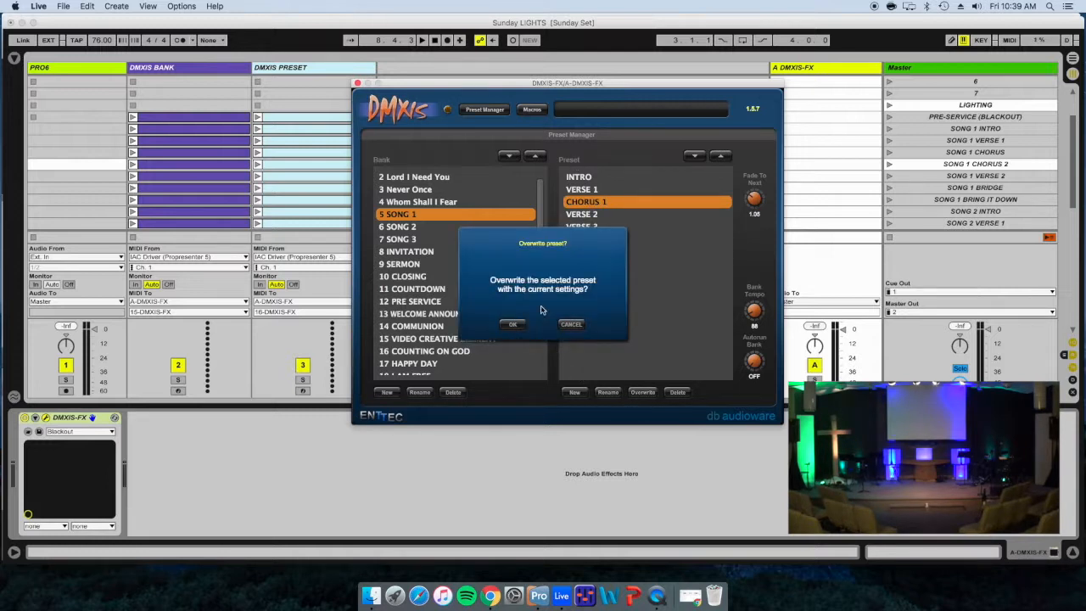
pyautogui.moveTo(541, 318)
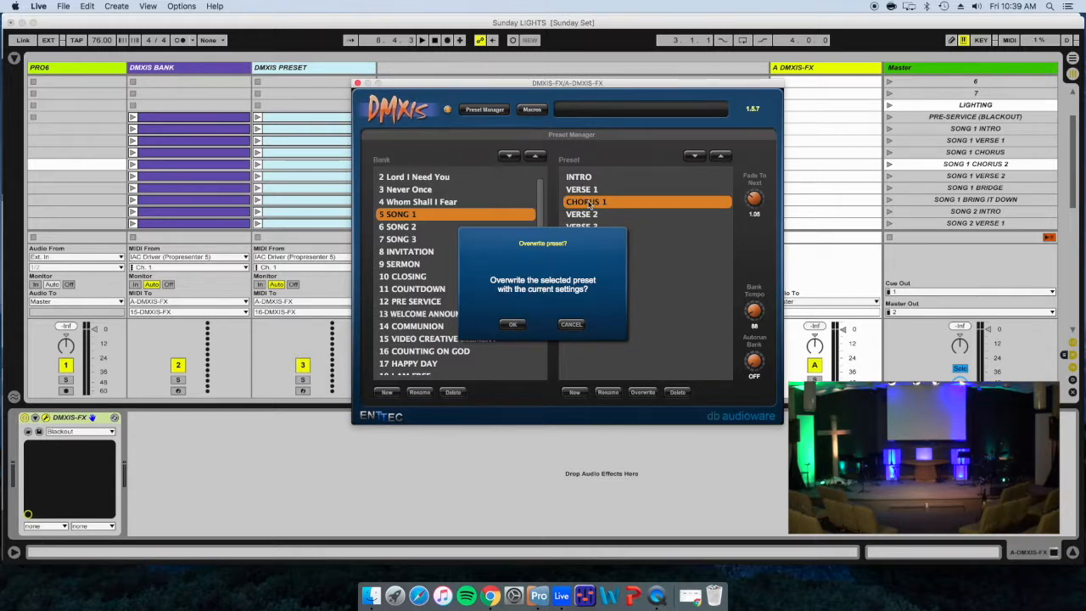
pyautogui.moveTo(583, 211)
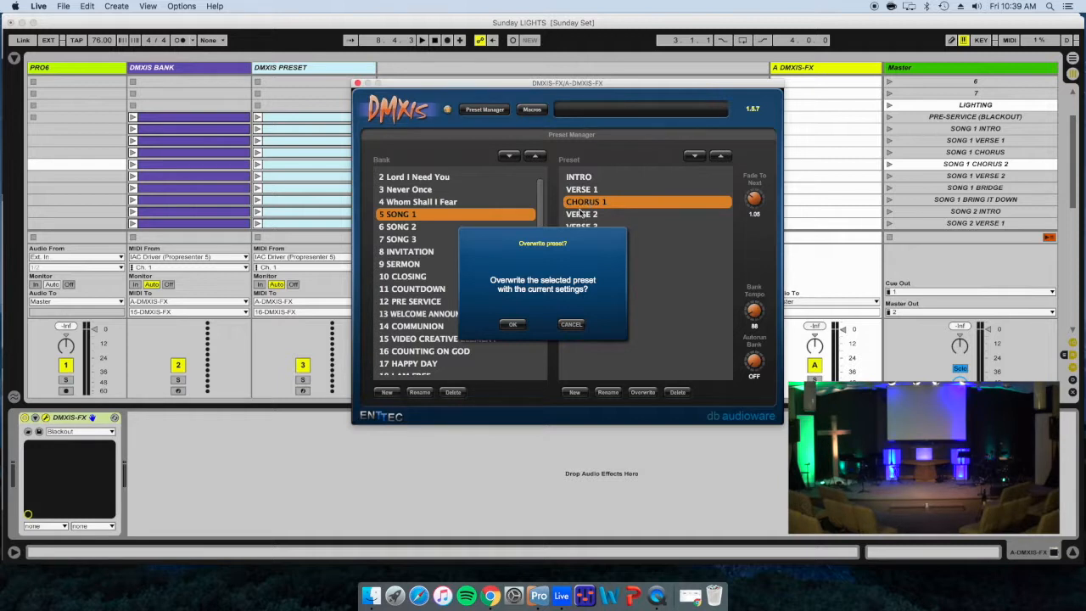
pyautogui.click(570, 324)
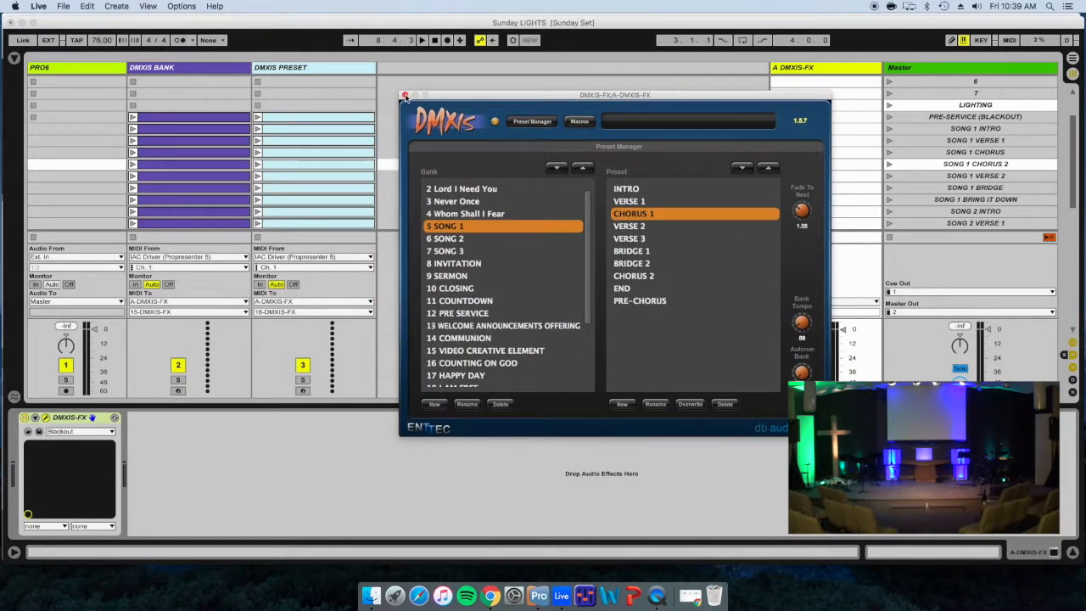
# Step: Recall the INTRO preset, then reload CHORUS 1 to verify its saved stage colours
pyautogui.click(625, 189)
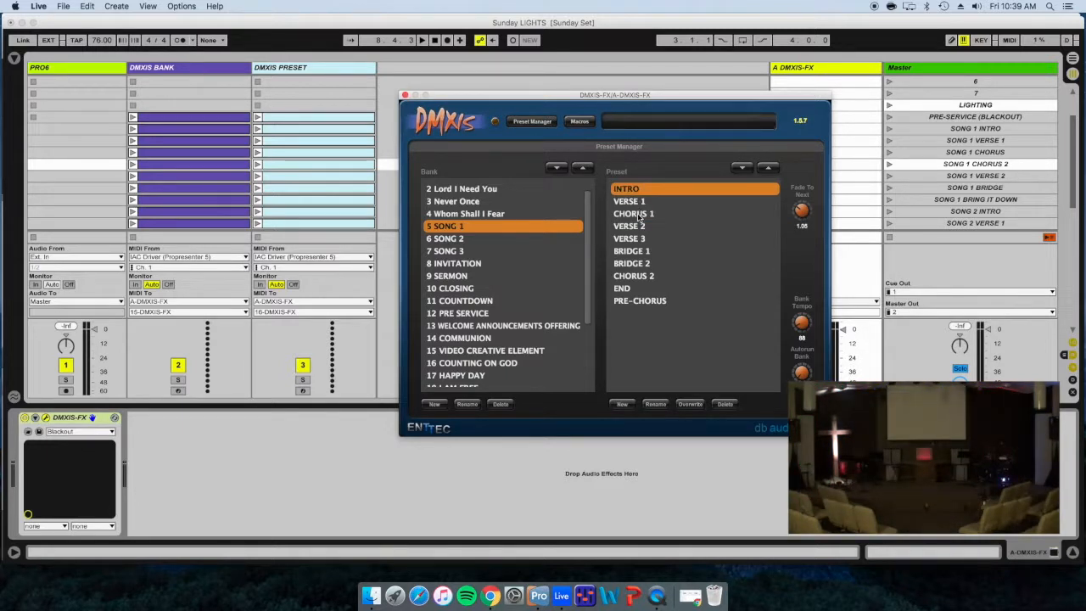
pyautogui.click(633, 213)
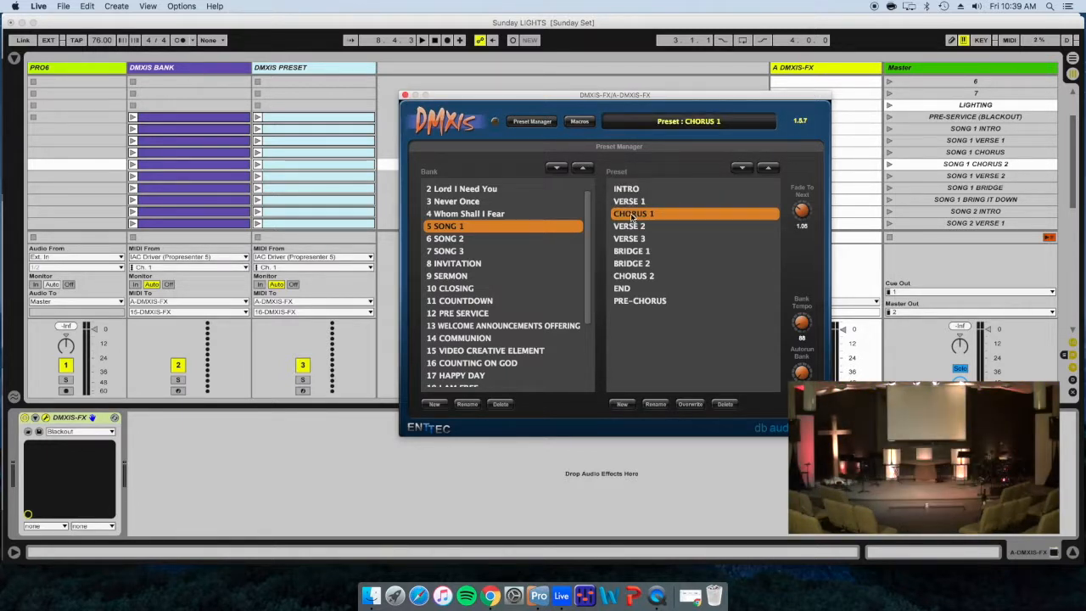